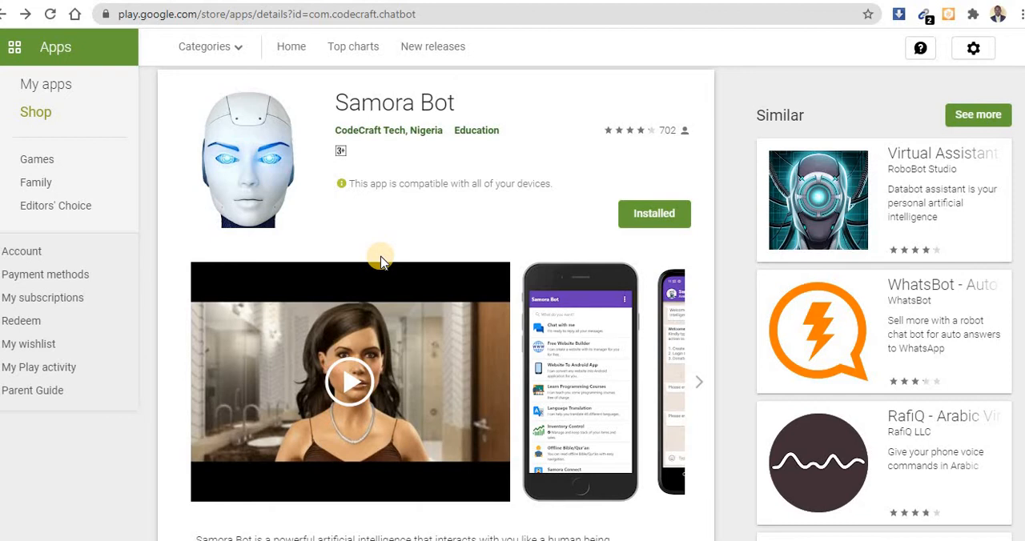
mouse_move(560, 392)
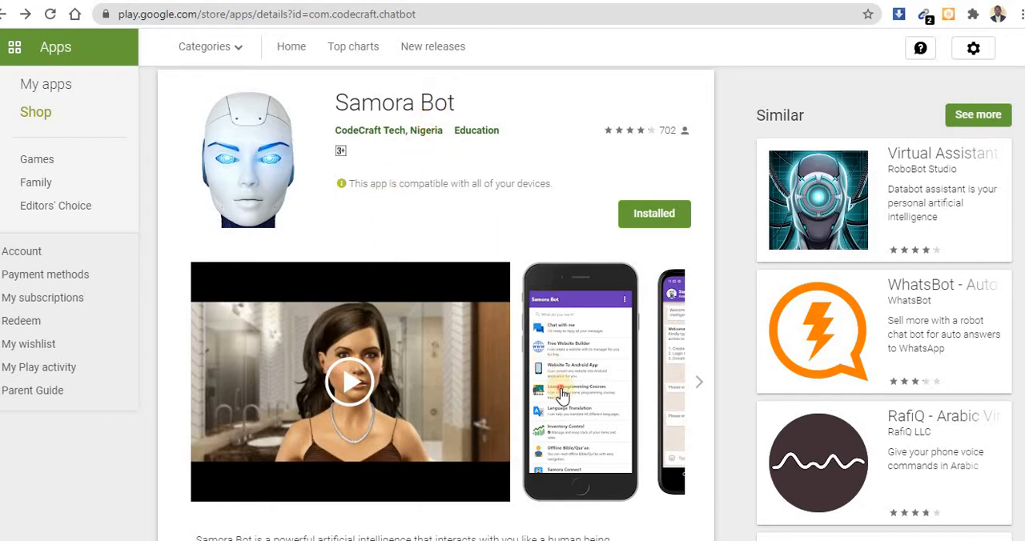
Enter the Demo Web School Manager ID from the chat screenshot and unlock the manager.
left_click(581, 382)
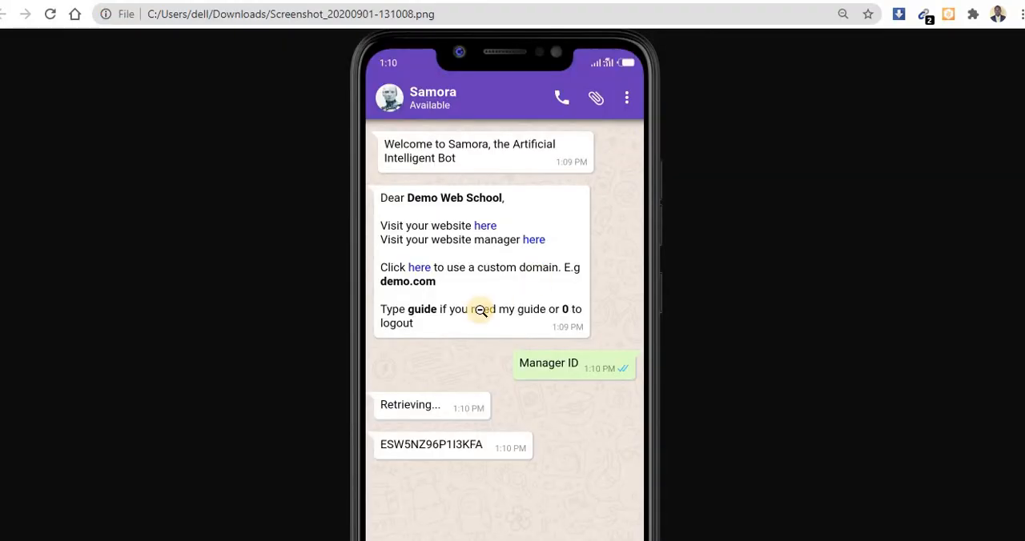
mouse_move(564, 367)
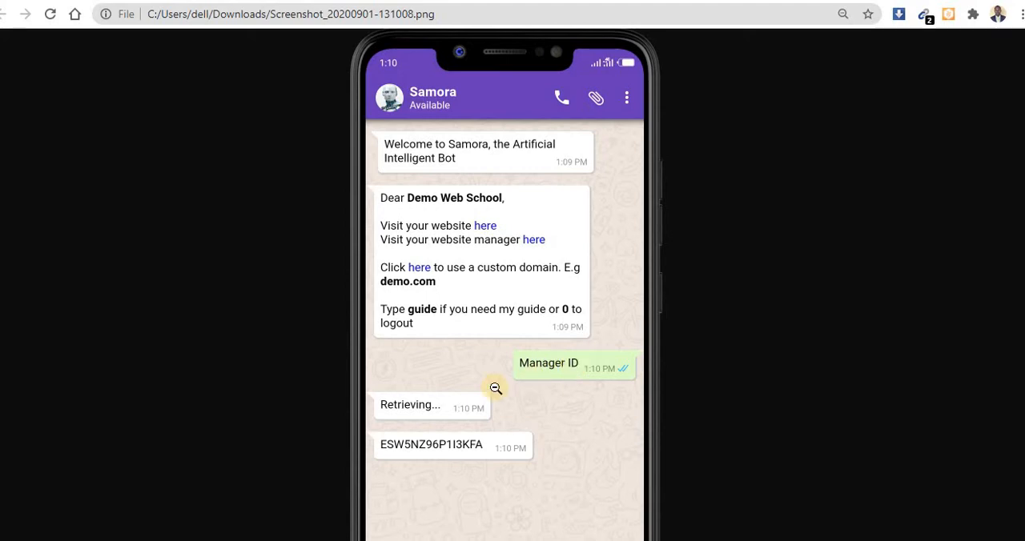
mouse_move(402, 408)
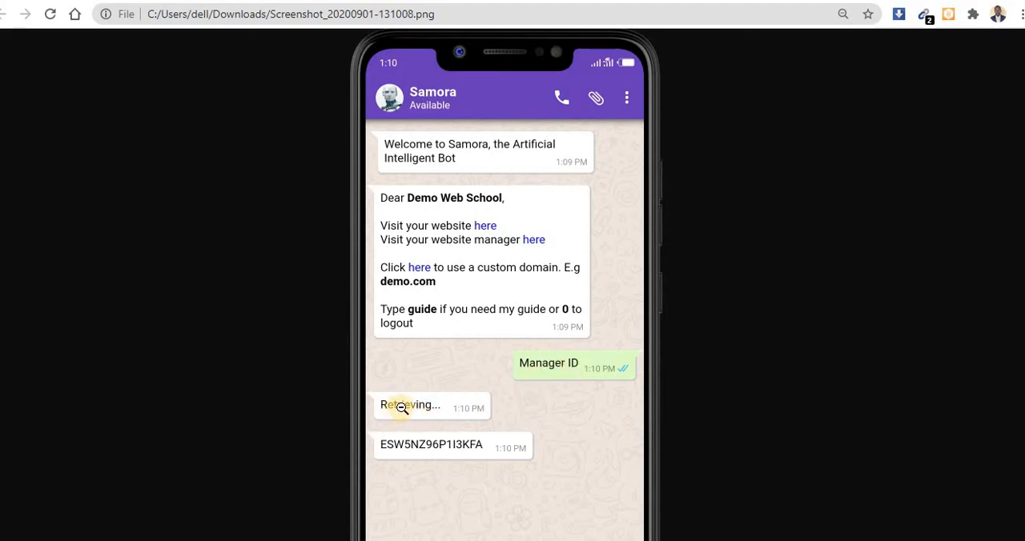
mouse_move(438, 448)
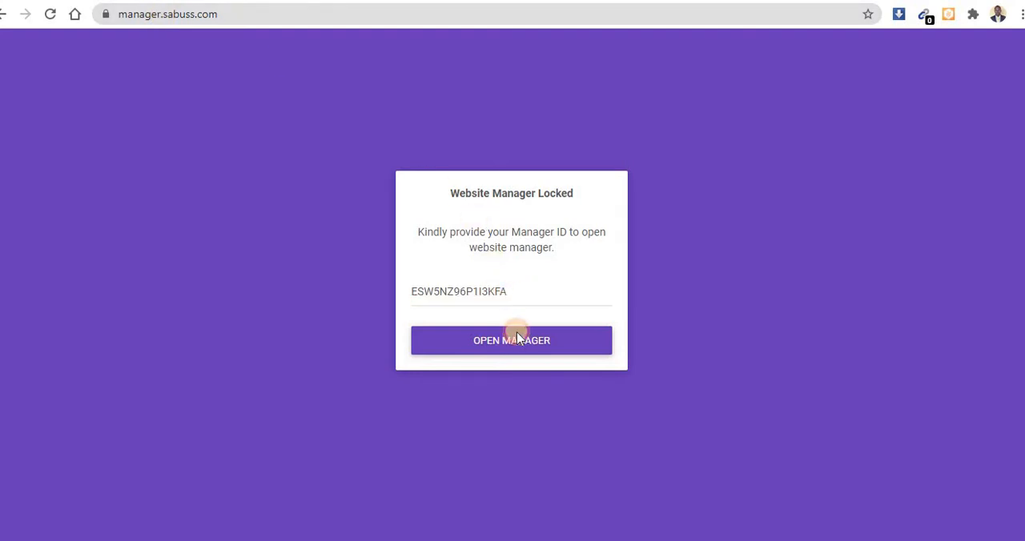
left_click(510, 340)
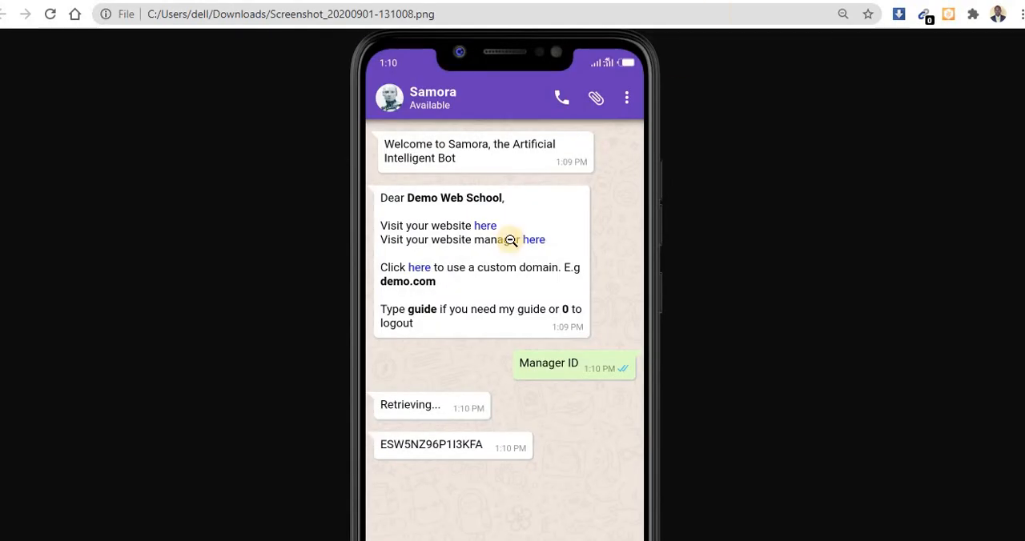
mouse_move(506, 226)
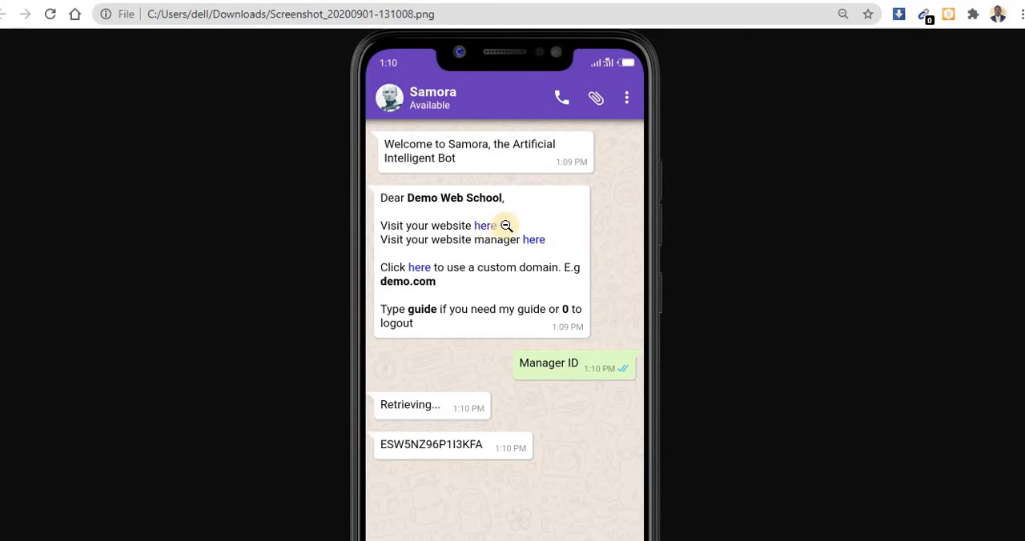
mouse_move(542, 250)
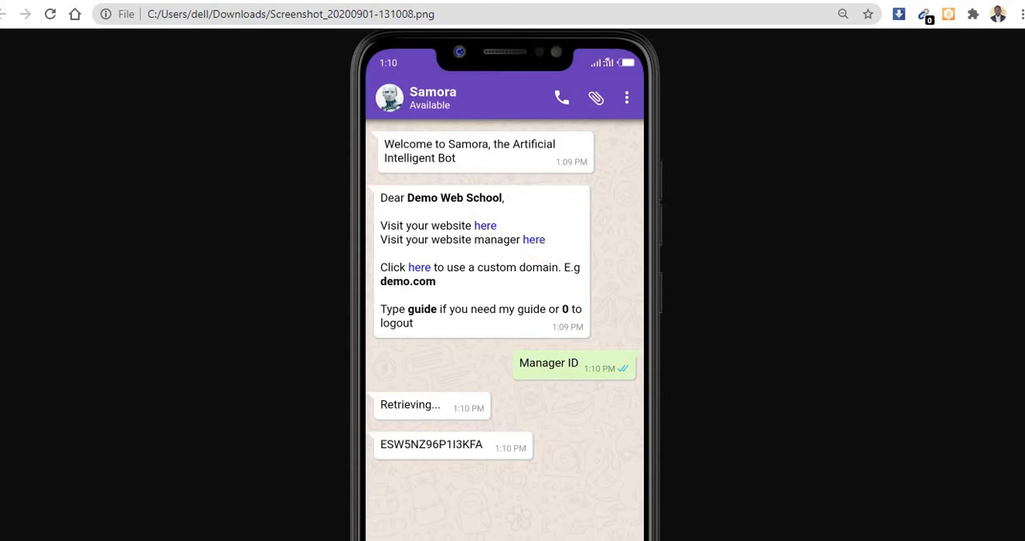
mouse_move(621, 365)
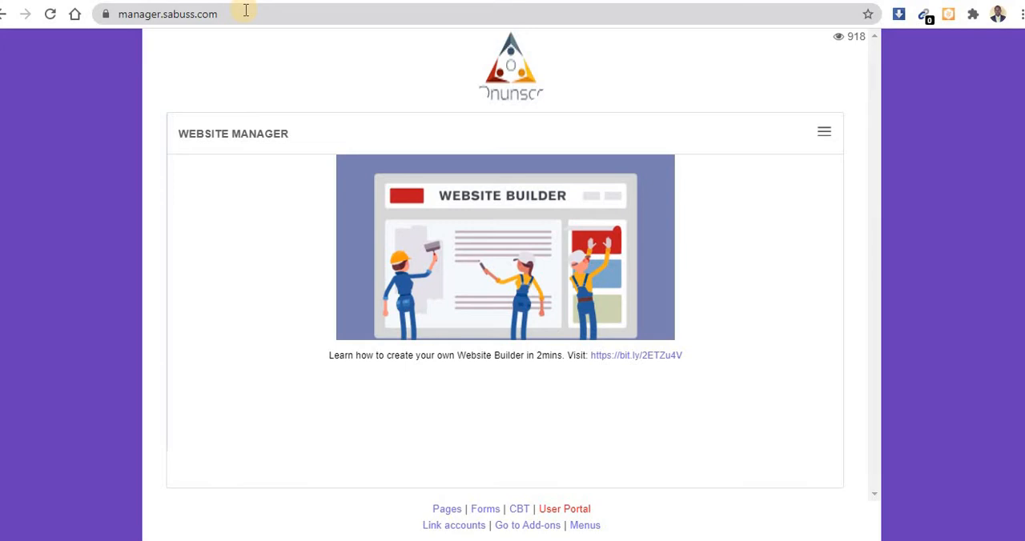
mouse_move(556, 443)
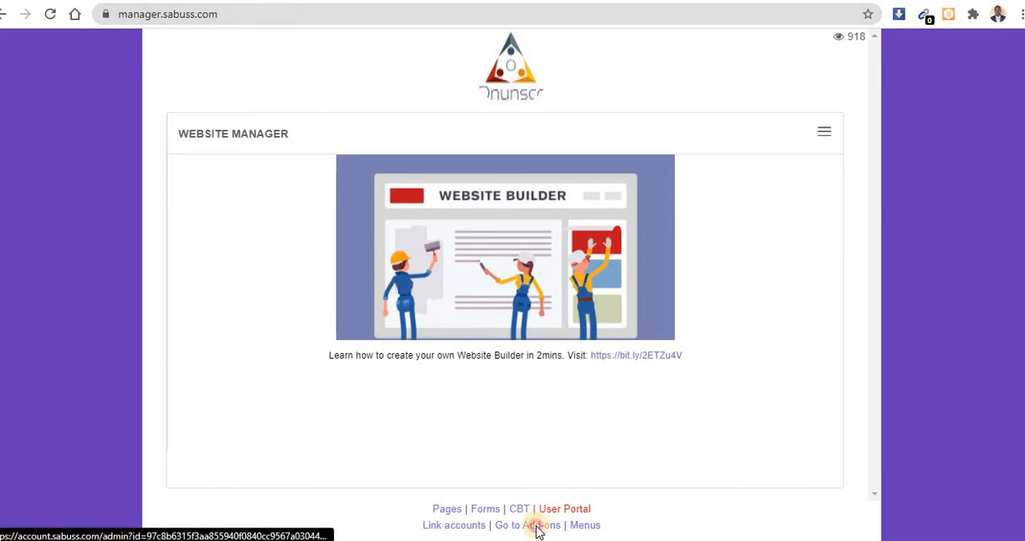
Remove the installed Website Builder add-on from the add-ons page.
left_click(539, 525)
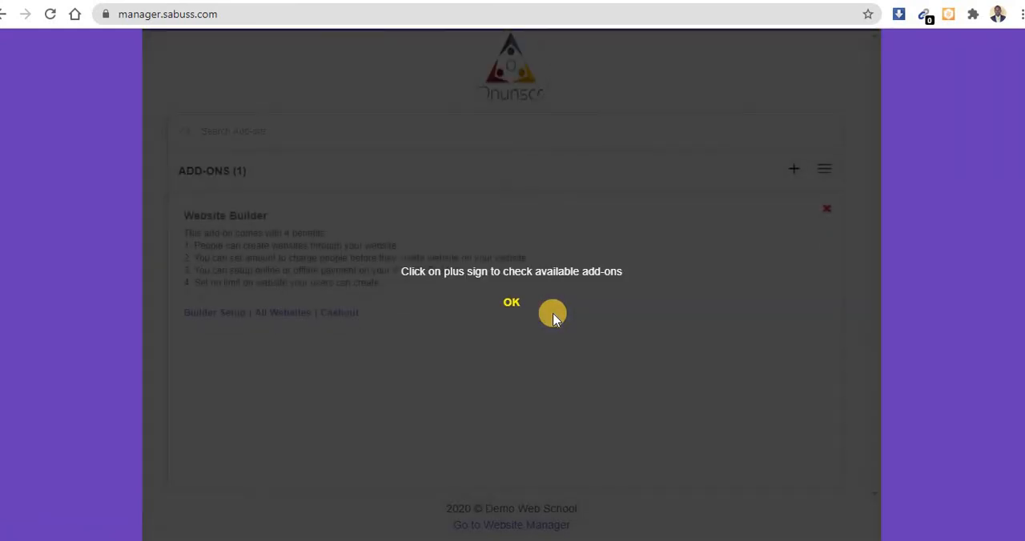
left_click(511, 302)
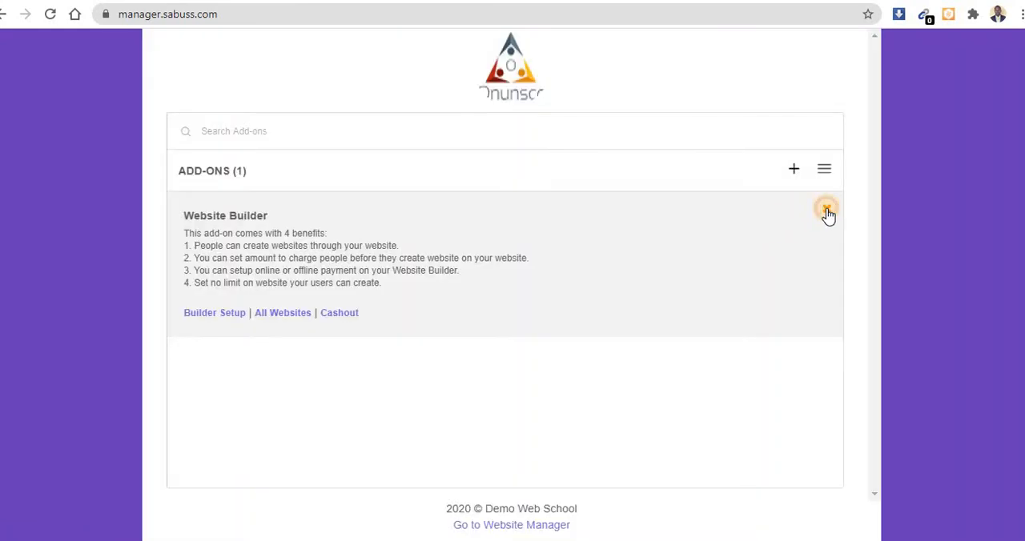
left_click(825, 209)
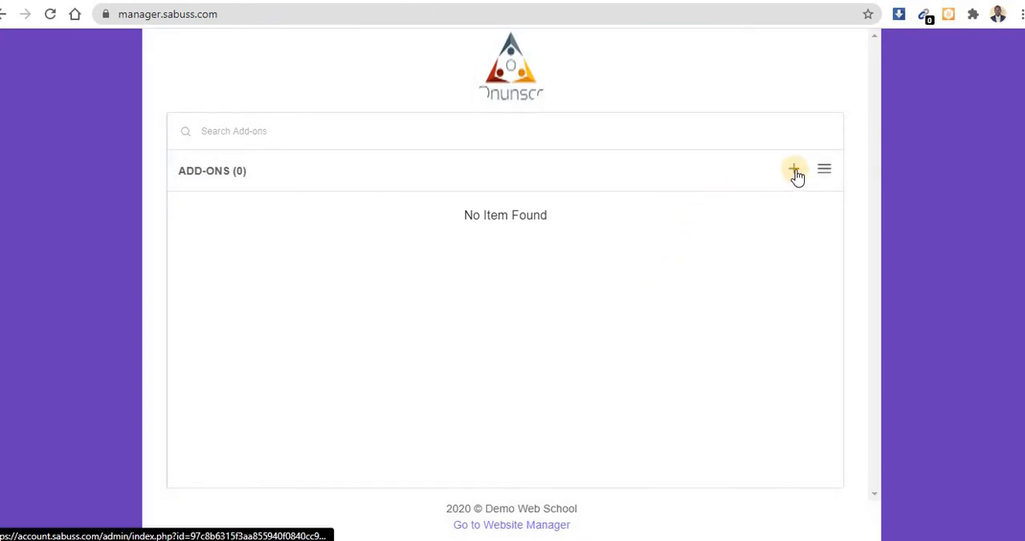
Reinstall the free Website Builder add-on from the available add-ons.
left_click(794, 169)
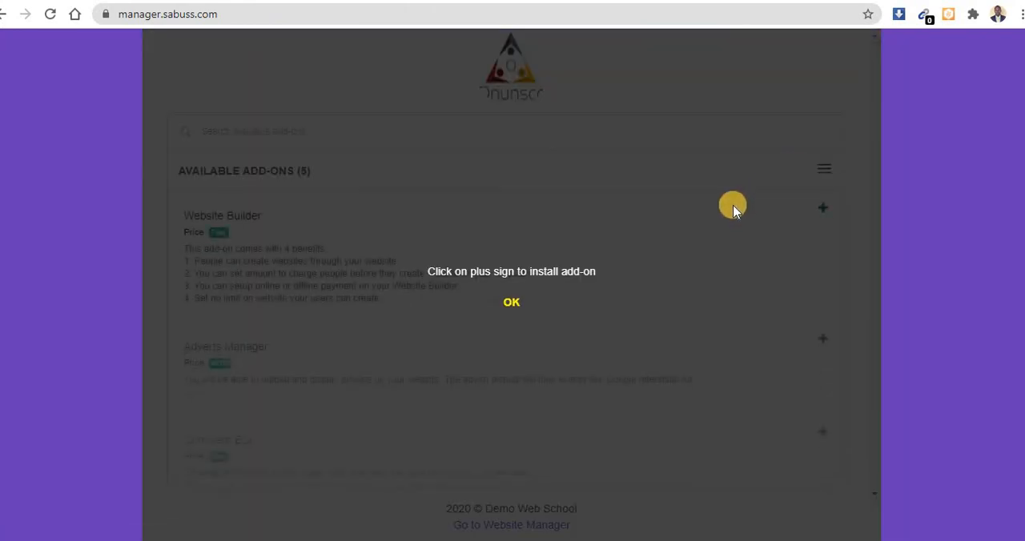
left_click(511, 302)
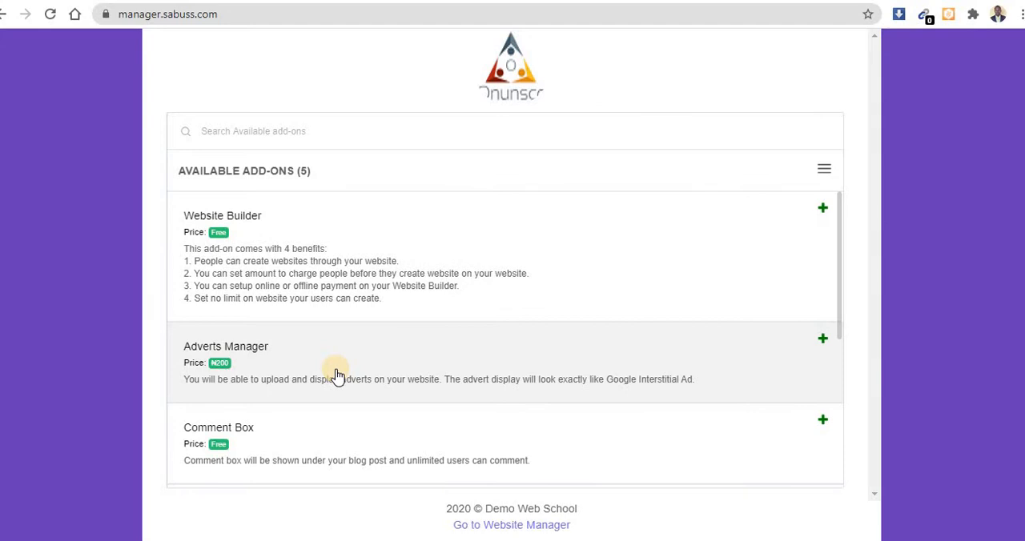
mouse_move(216, 216)
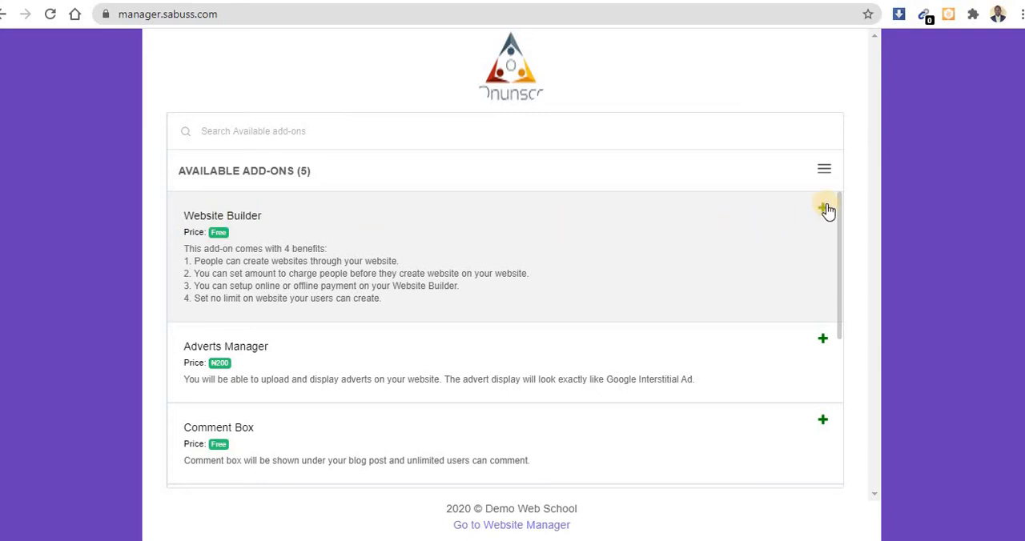
left_click(822, 209)
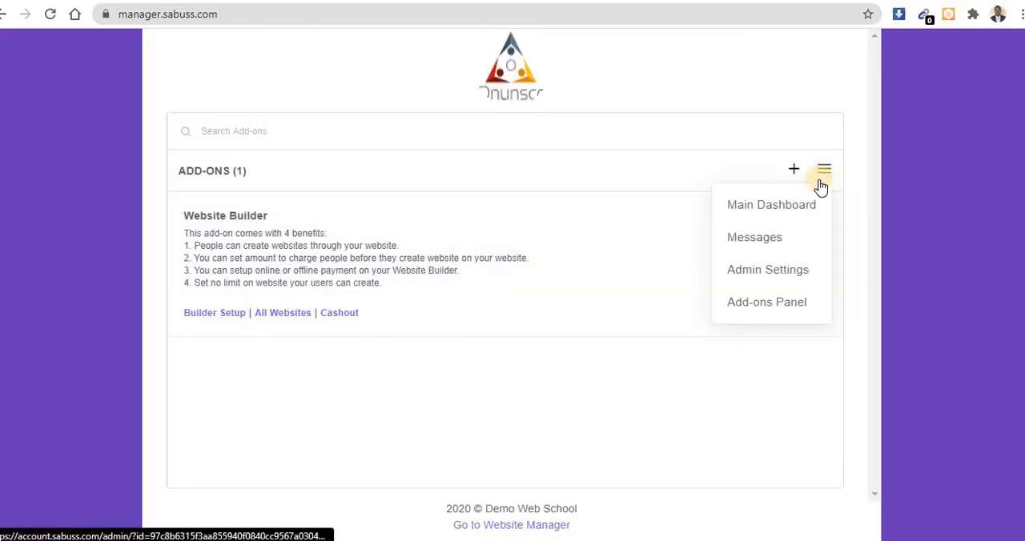
Choose Website Builder Platform as Portal Type in Admin Settings and click Update.
left_click(767, 269)
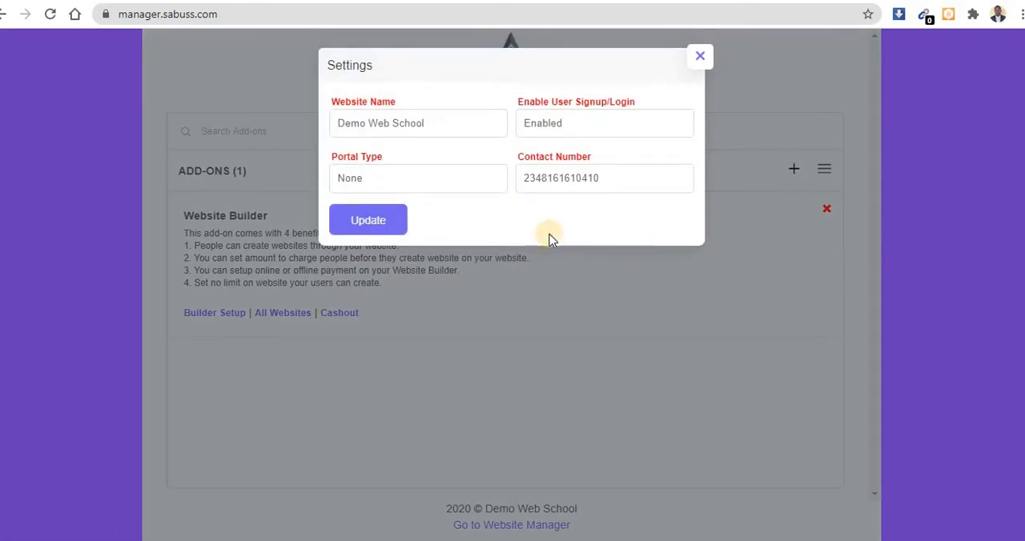
left_click(417, 178)
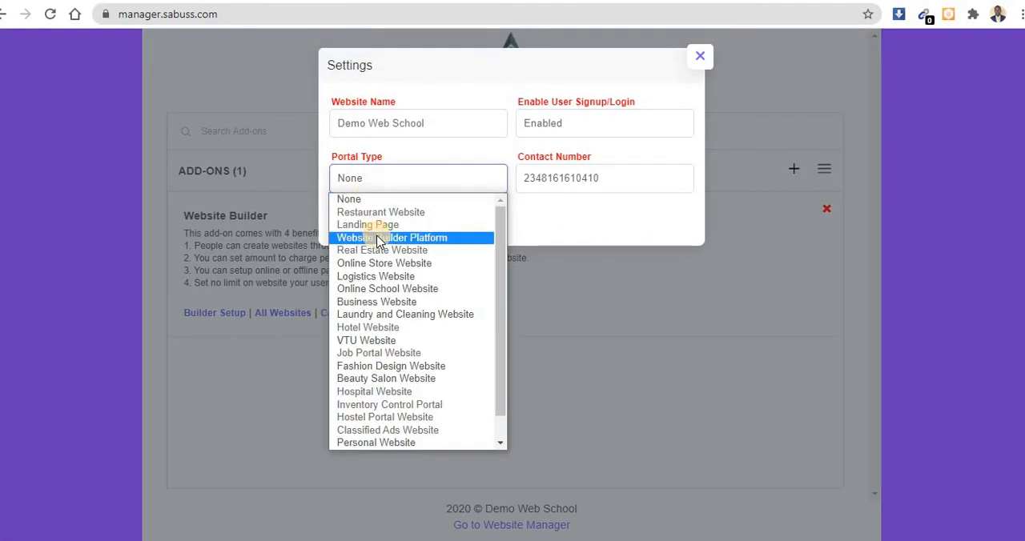
left_click(392, 237)
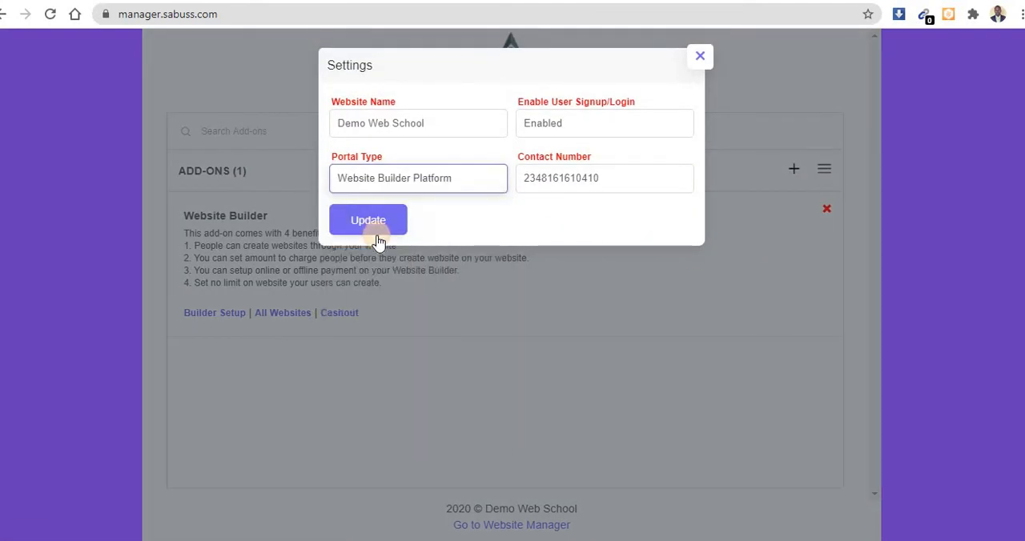
mouse_move(608, 107)
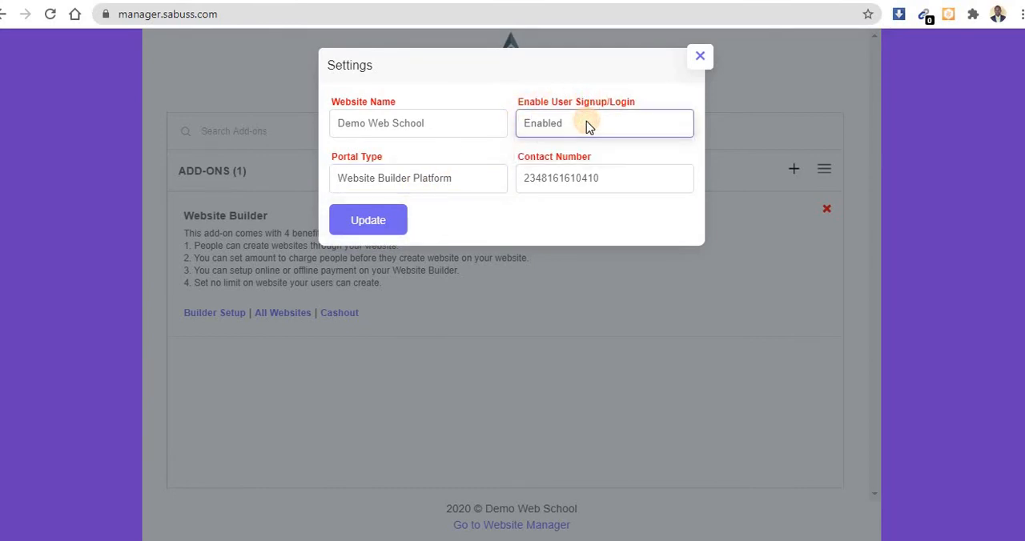
left_click(367, 219)
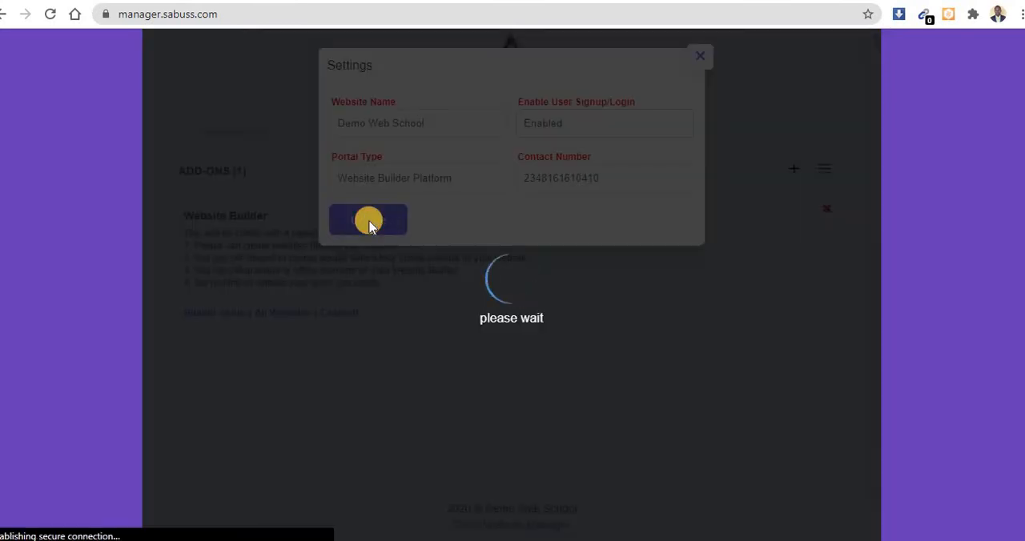
left_click(367, 219)
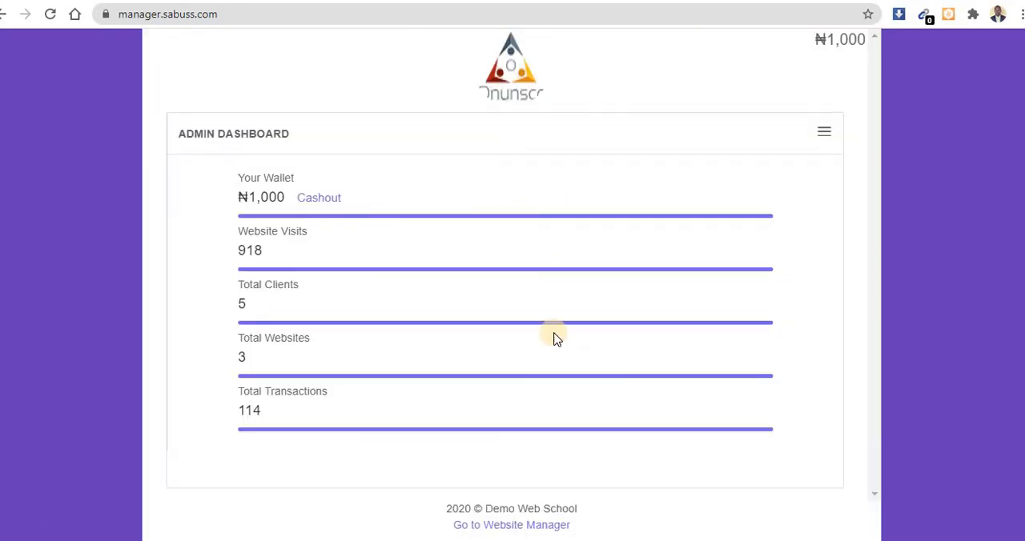
mouse_move(511, 525)
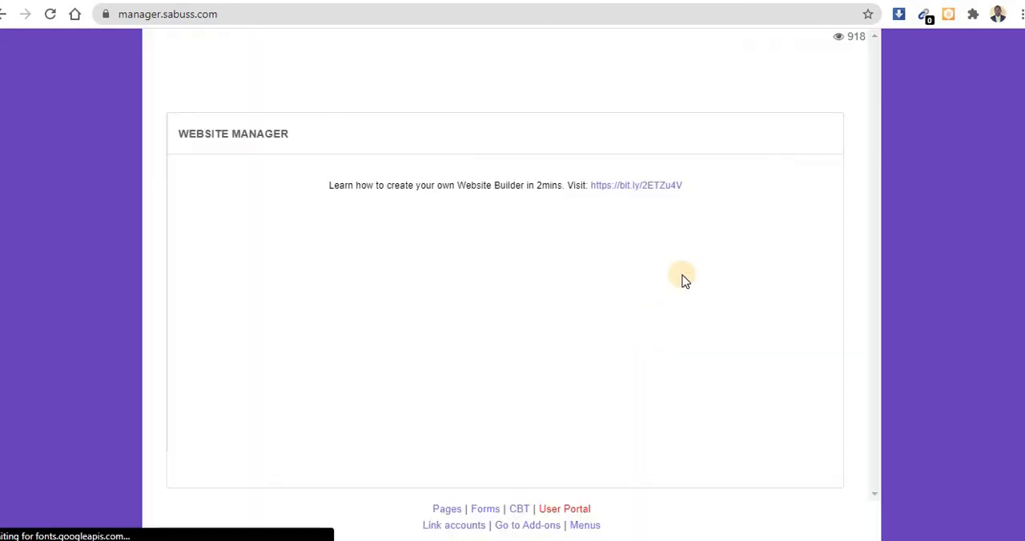
Choose 'Visit website' from the manager's hamburger menu.
left_click(824, 131)
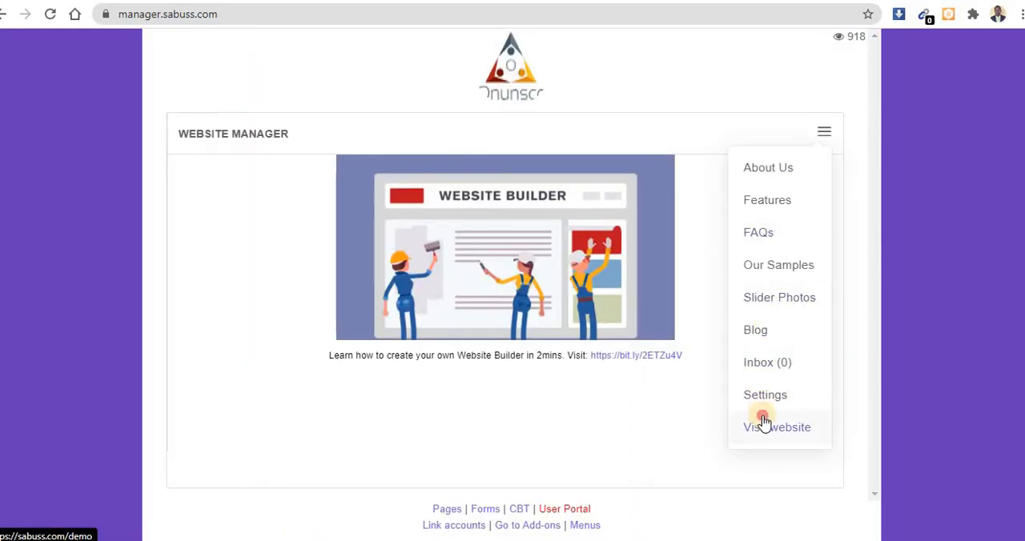
left_click(776, 426)
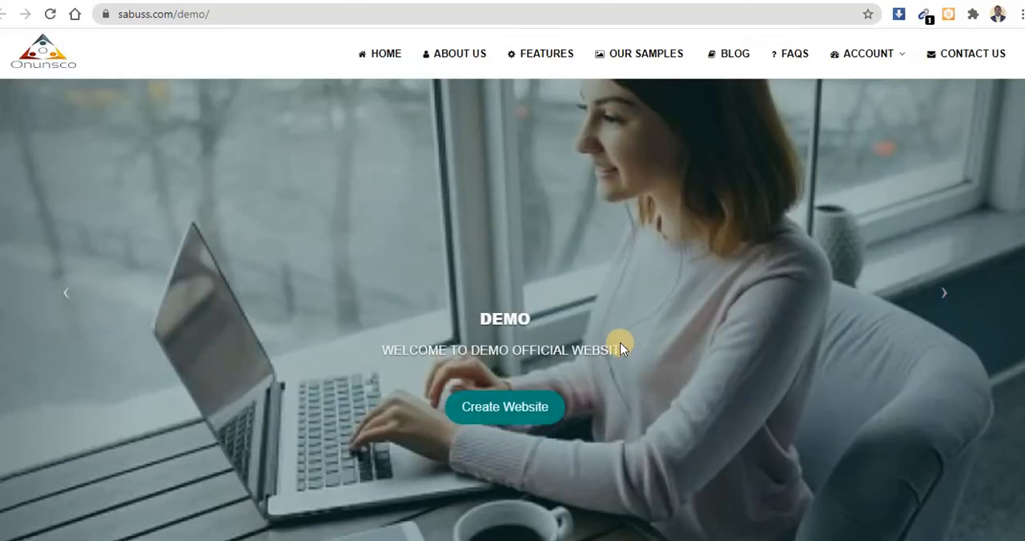
Scroll the demo homepage past About Us to the Web Design sample in Our Samples.
scroll("down", 3)
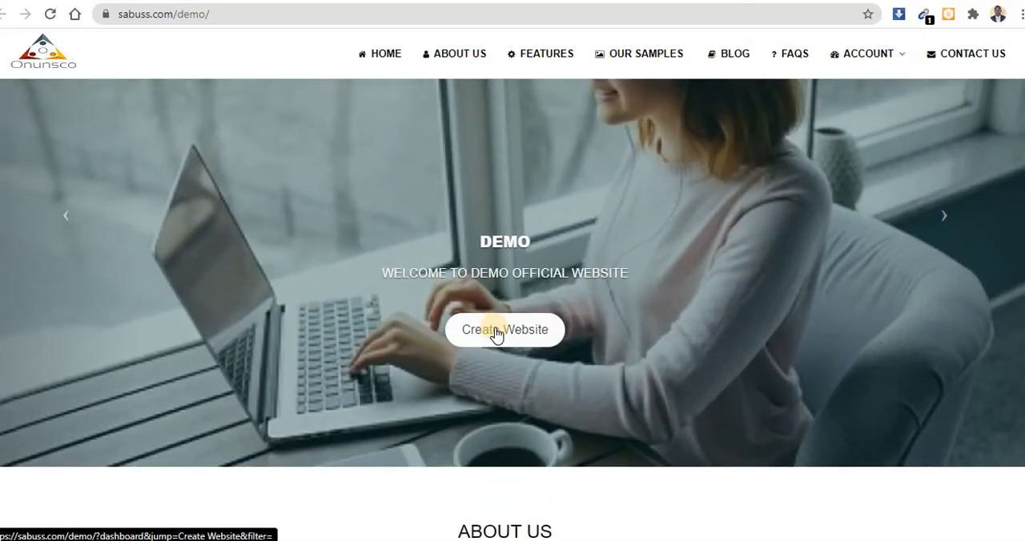
scroll("down", 3)
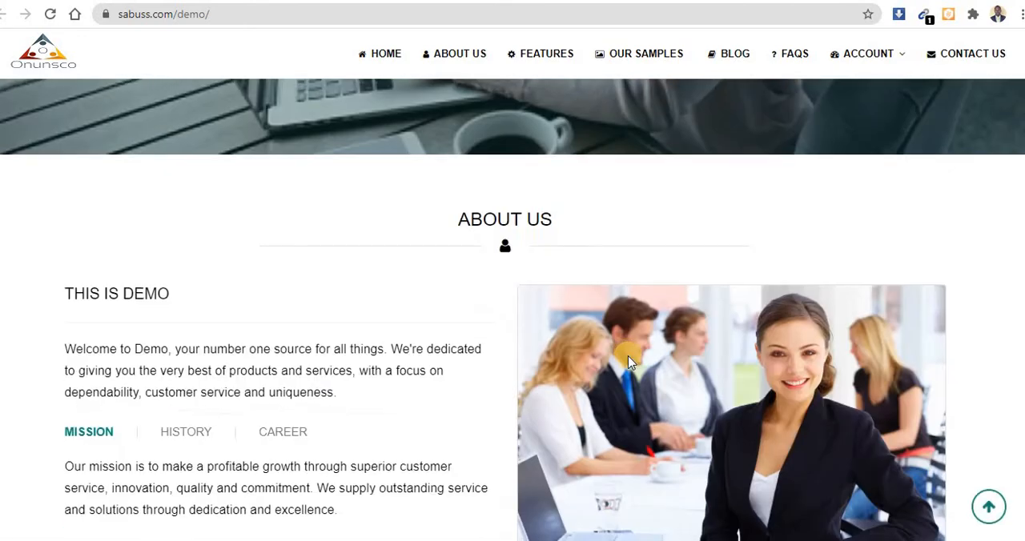
scroll("down", 3)
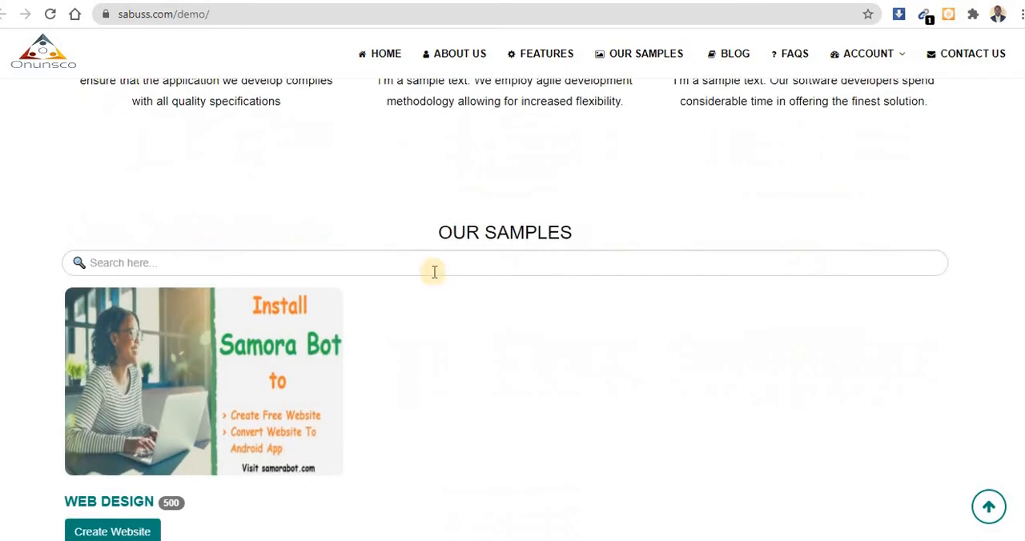
mouse_move(379, 206)
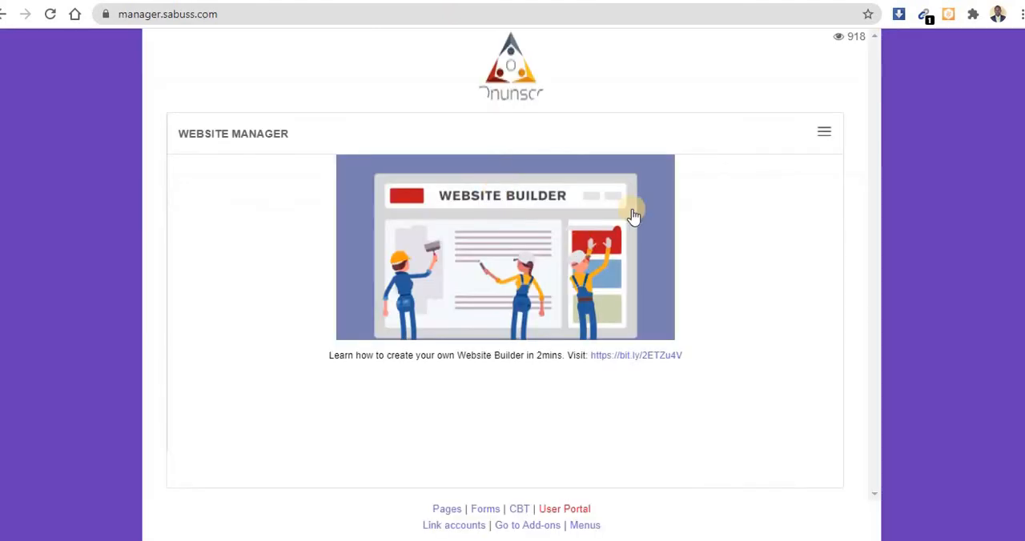
Open the Our Samples list, decline the Rich Text Editor, and return to the demo tab.
left_click(823, 131)
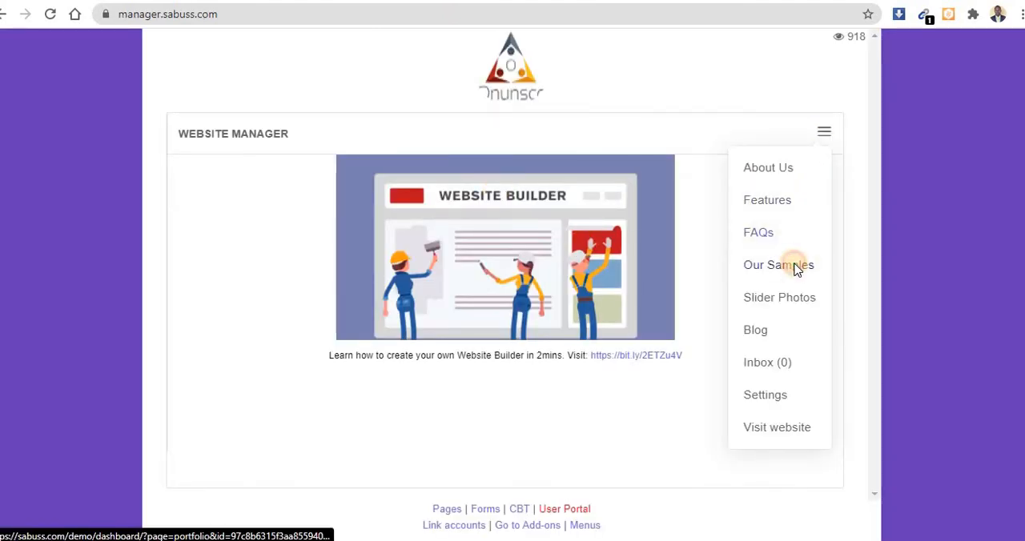
left_click(778, 264)
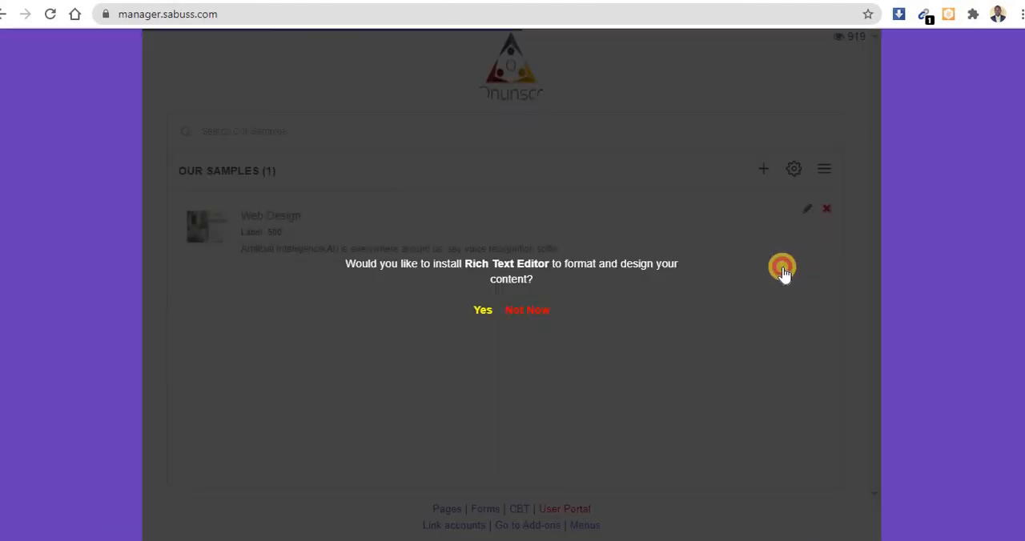
left_click(527, 311)
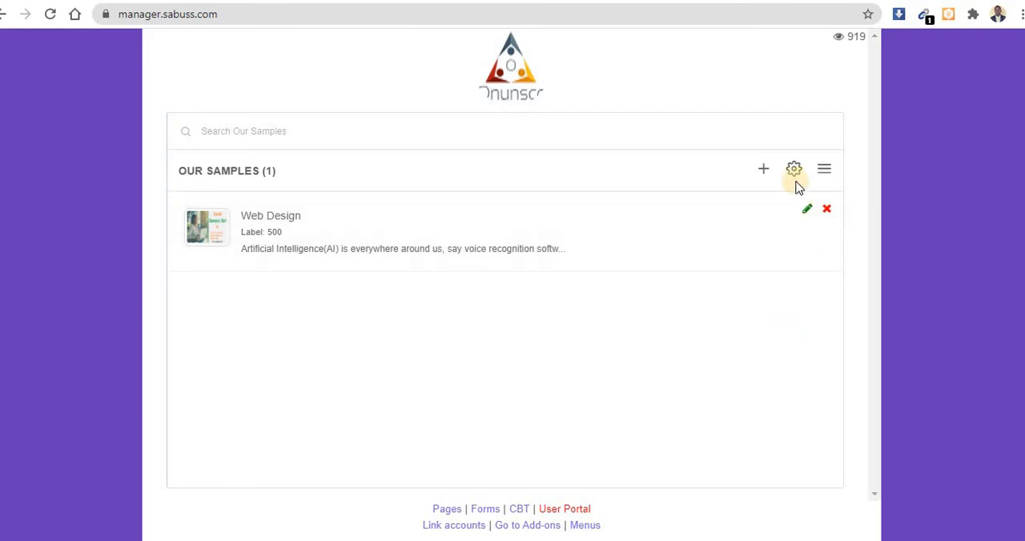
left_click(762, 169)
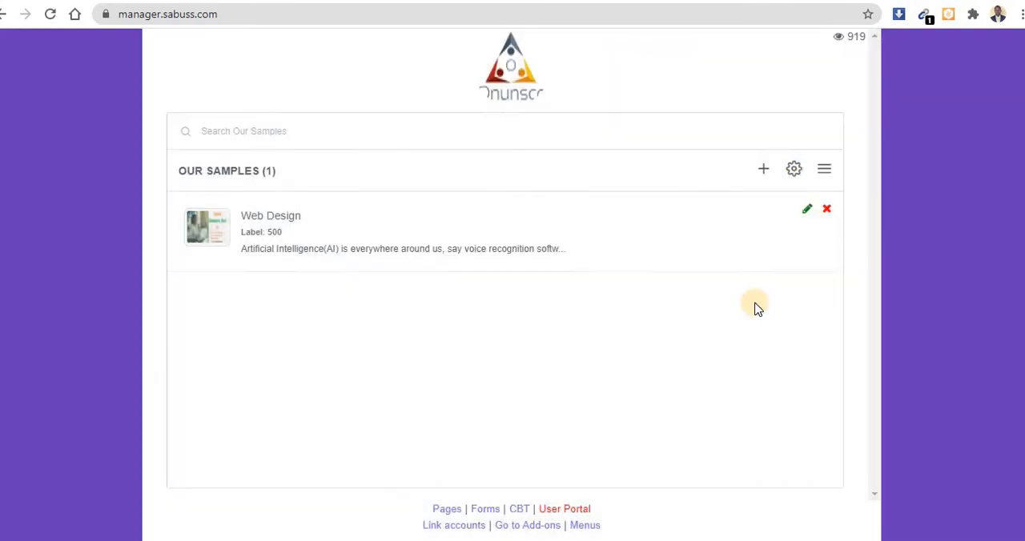
mouse_move(469, 92)
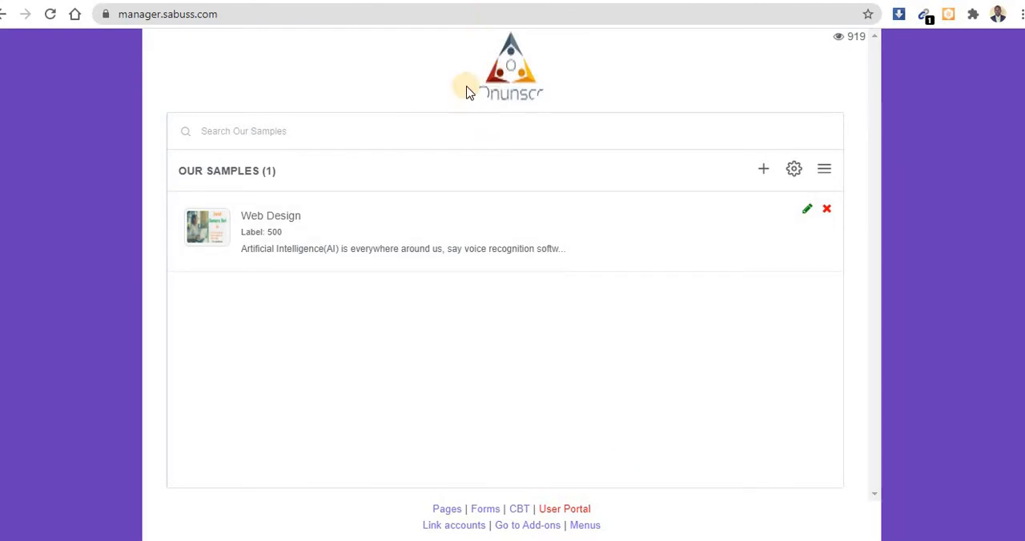
mouse_move(743, 166)
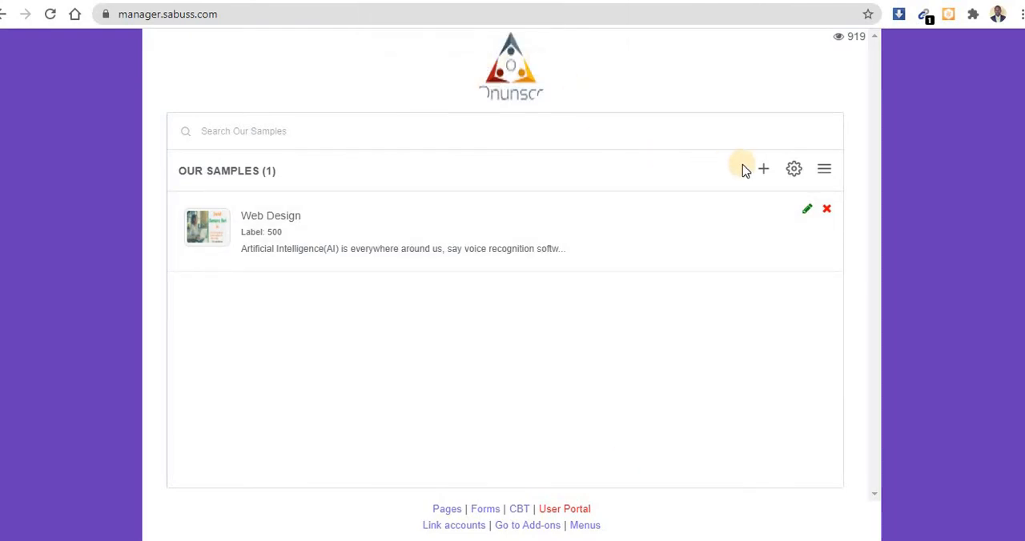
mouse_move(744, 168)
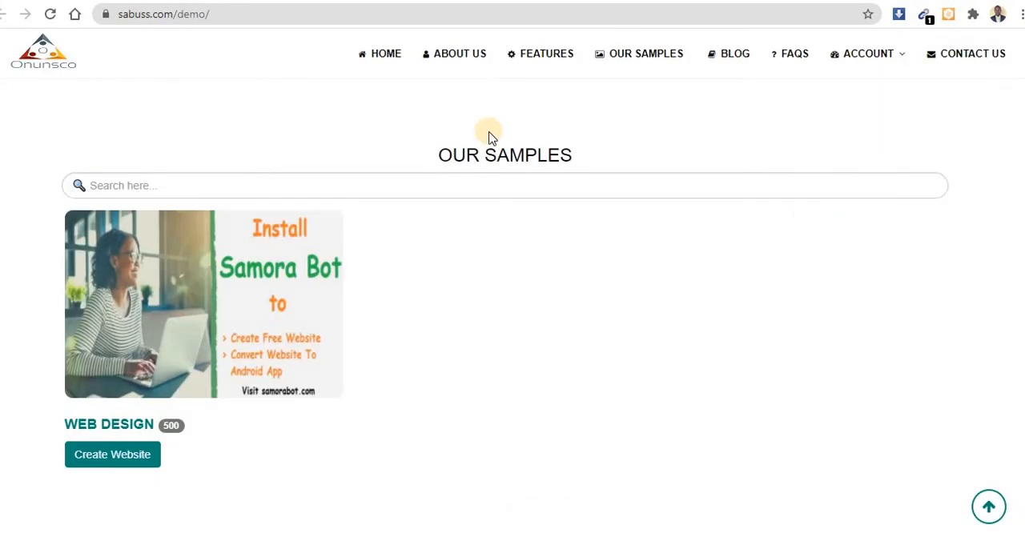
Go to the demo site's Home and click 'Create Website' to start a new site.
left_click(385, 53)
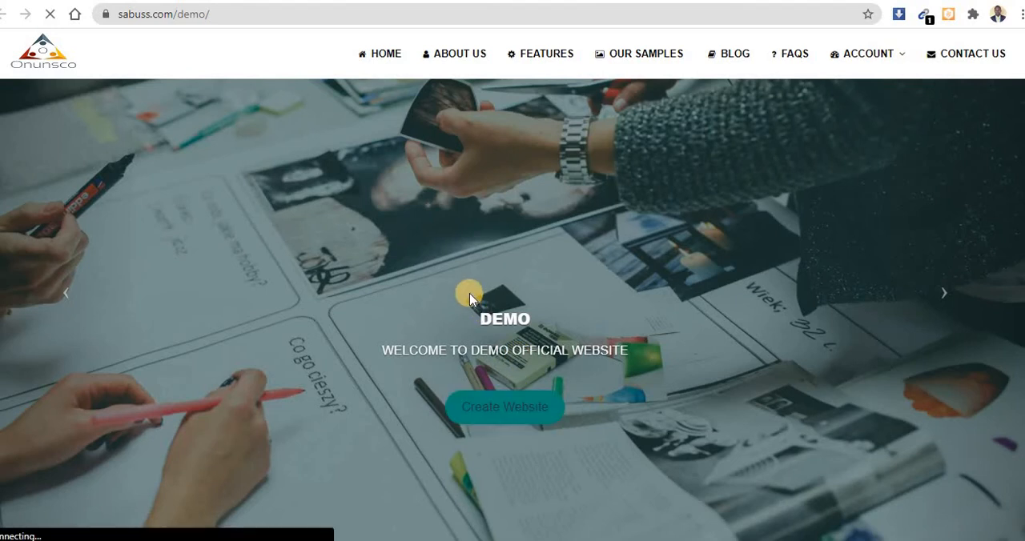
left_click(505, 407)
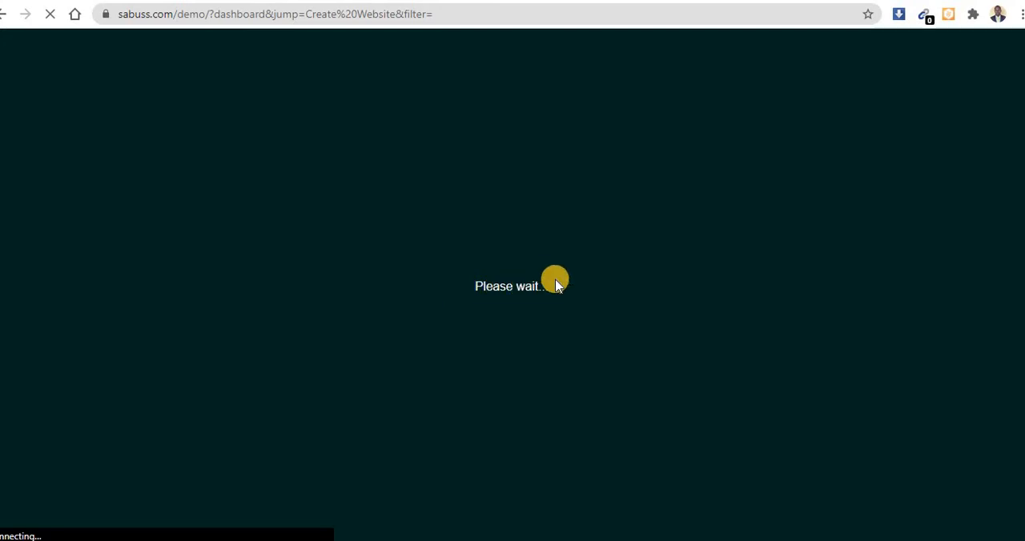
mouse_move(564, 264)
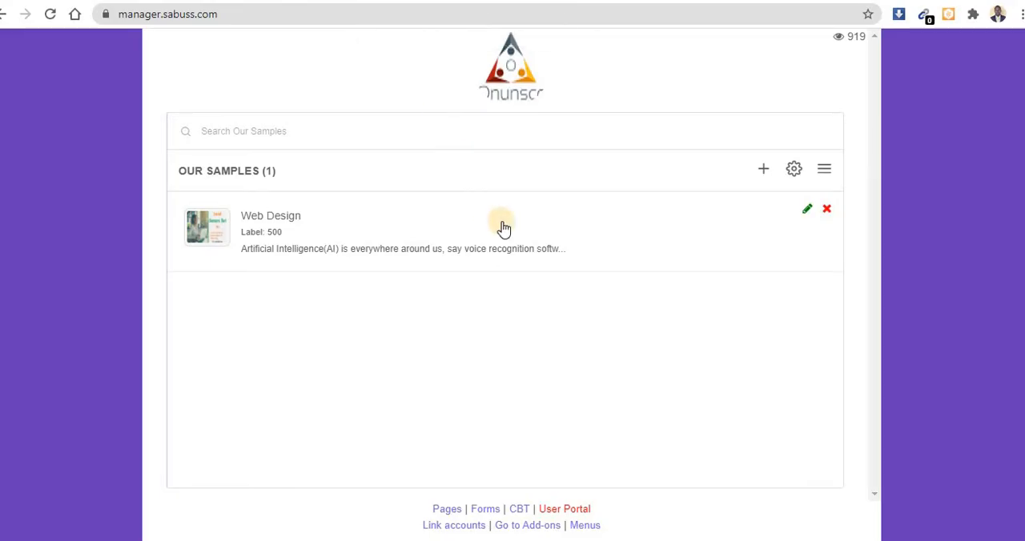
mouse_move(664, 420)
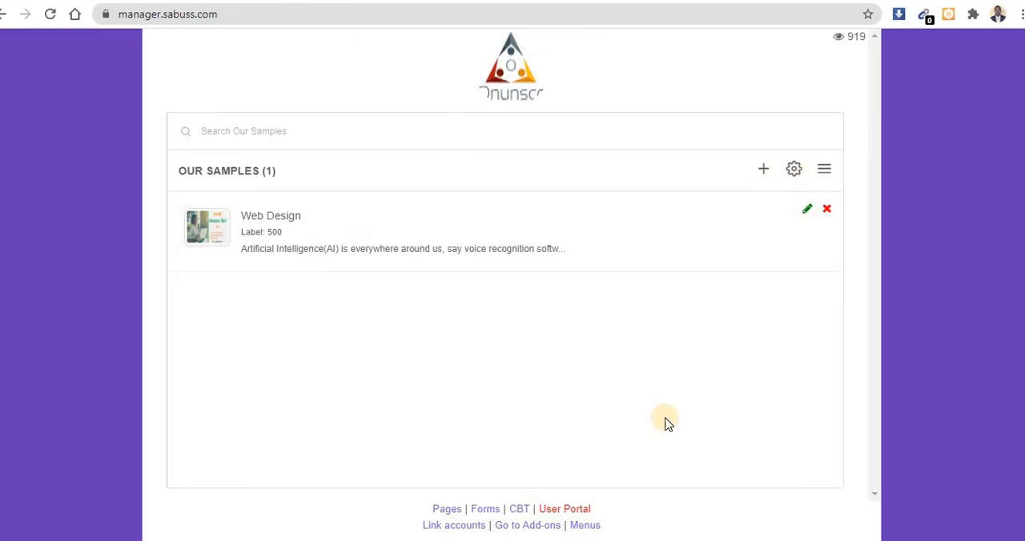
Open the Admin Dashboard wallet, then review and close the Builder Setup dialog.
left_click(565, 508)
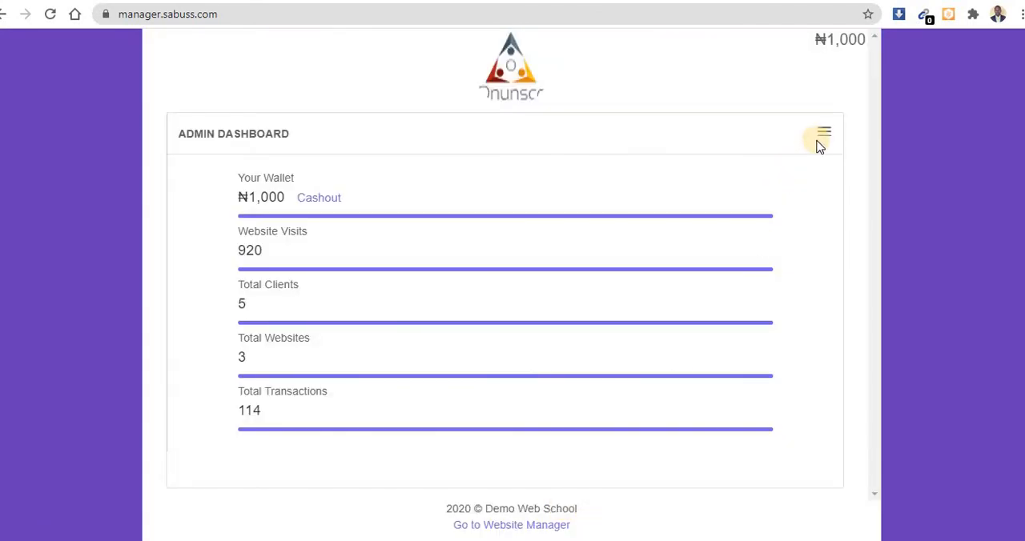
left_click(823, 131)
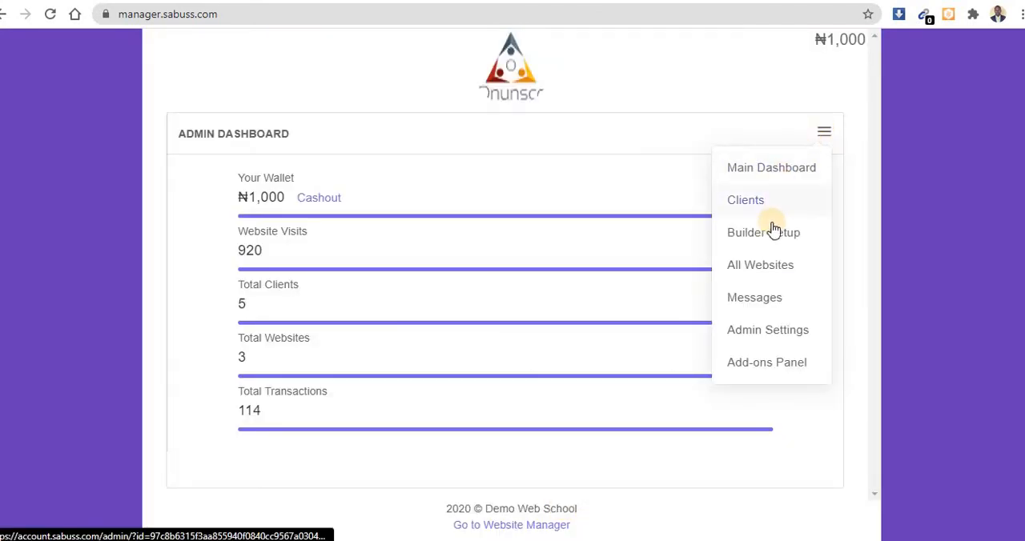
left_click(762, 232)
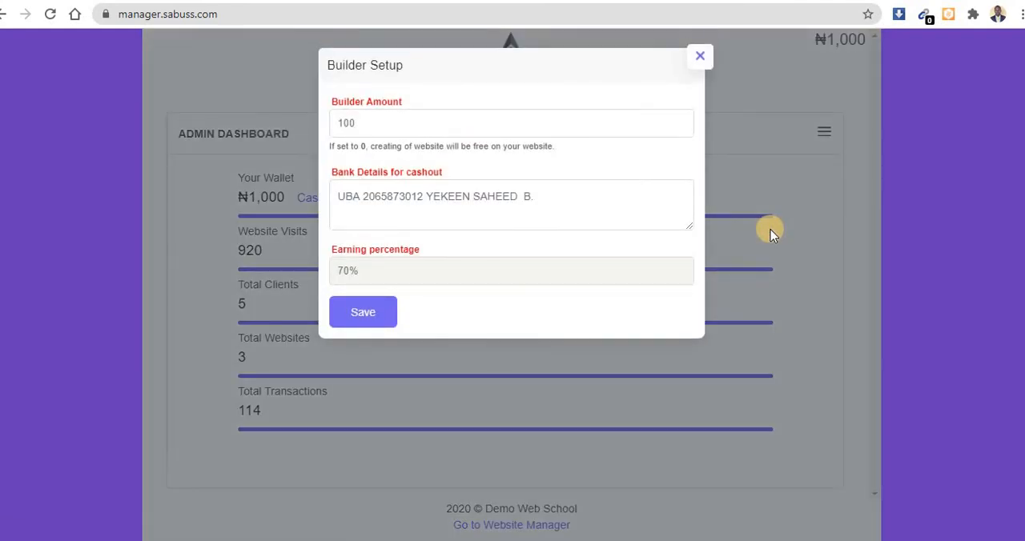
left_click(698, 56)
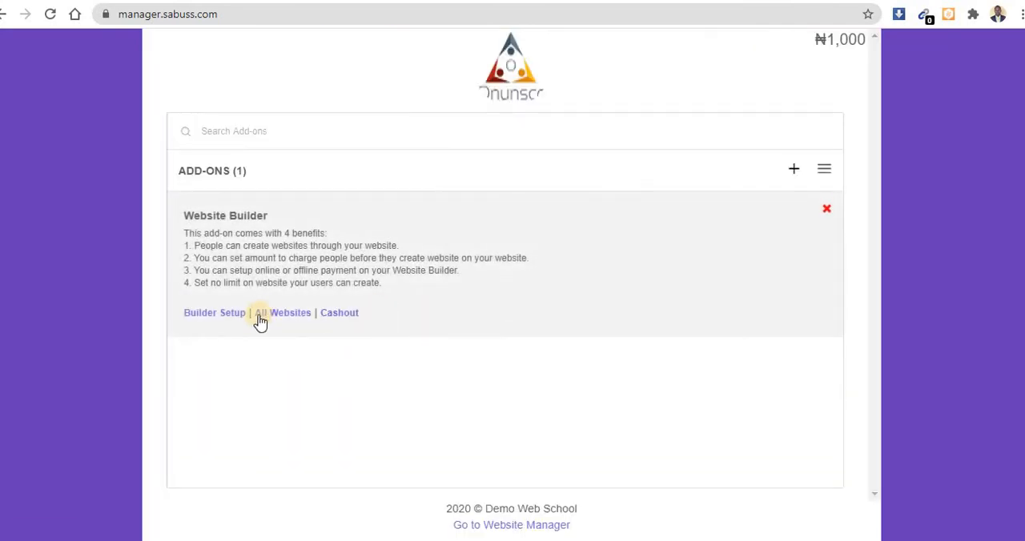
mouse_move(213, 312)
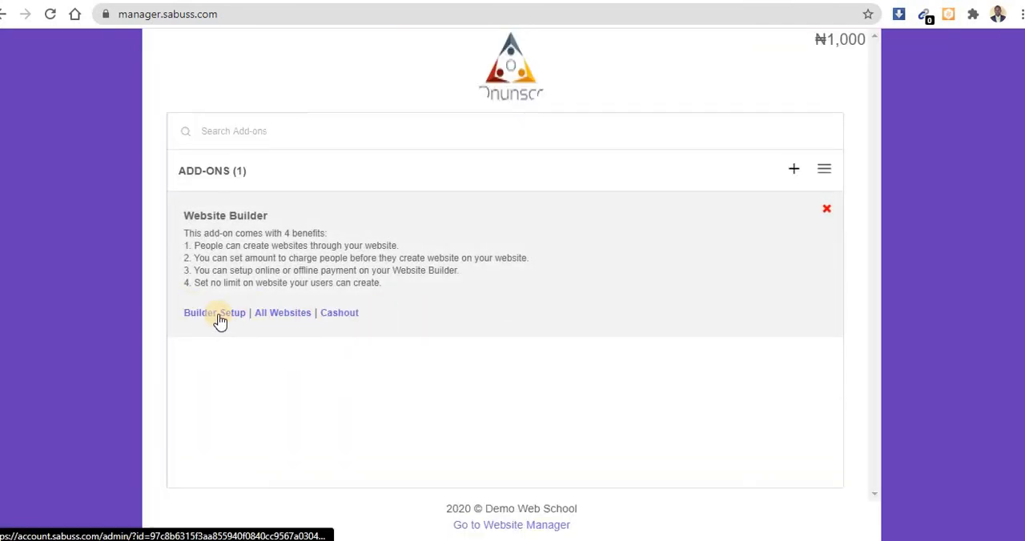
Reopen Builder Setup and replace the Builder Amount 0 with 1000.
left_click(214, 312)
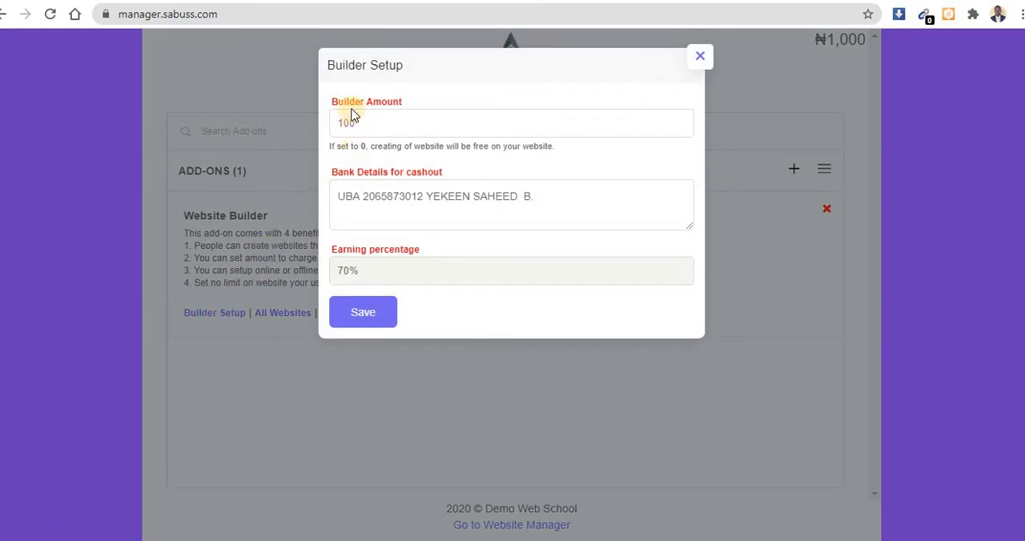
left_click(511, 122)
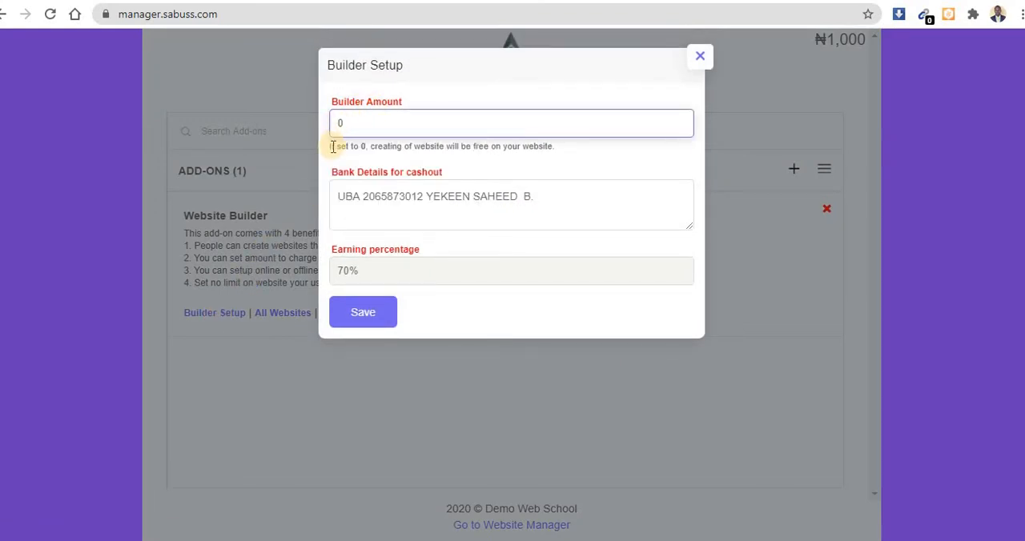
mouse_move(361, 146)
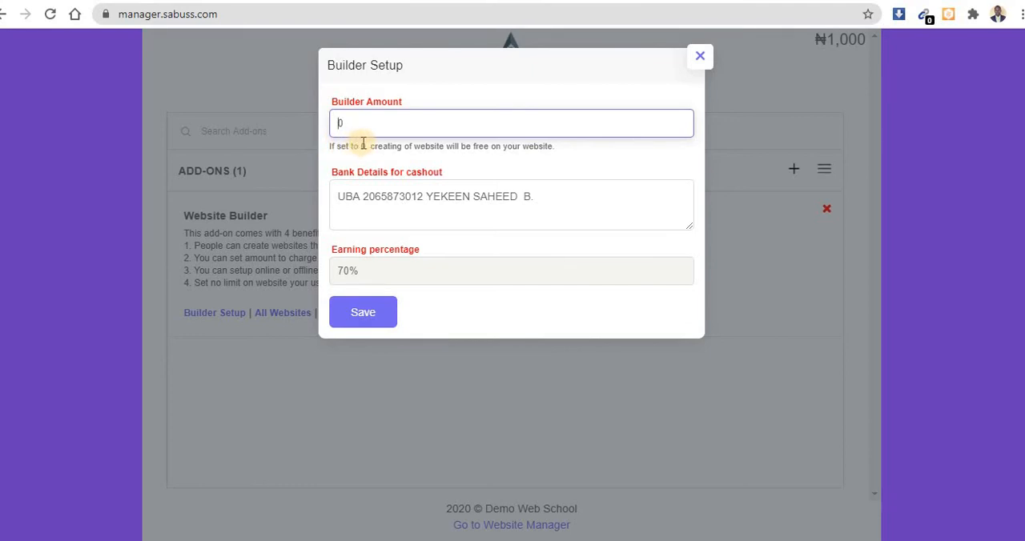
type("0")
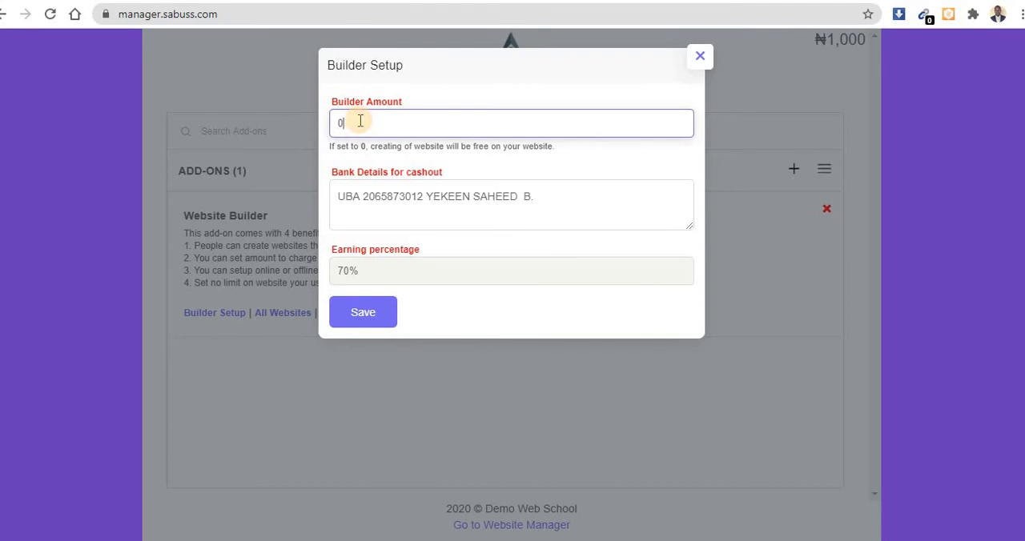
type("1000")
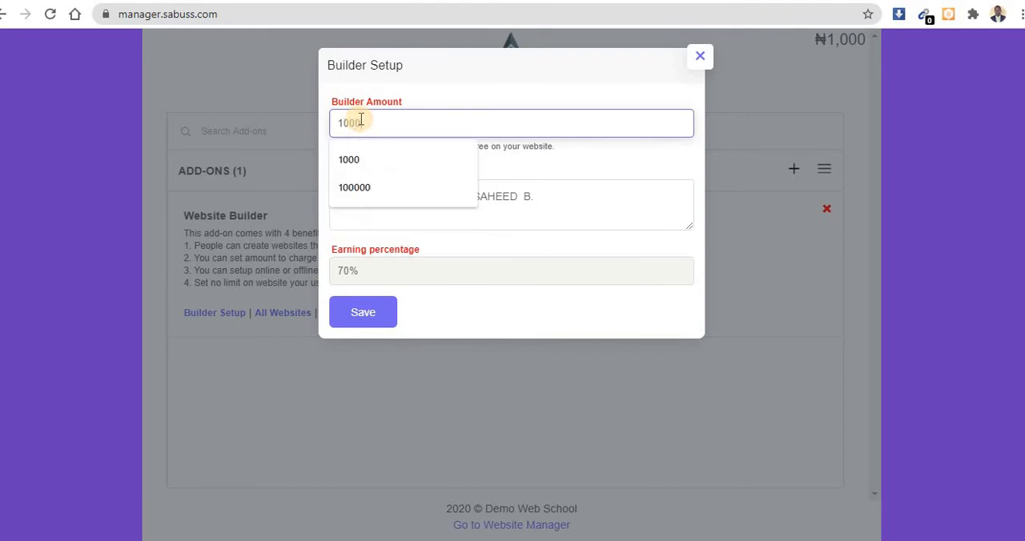
left_click(349, 160)
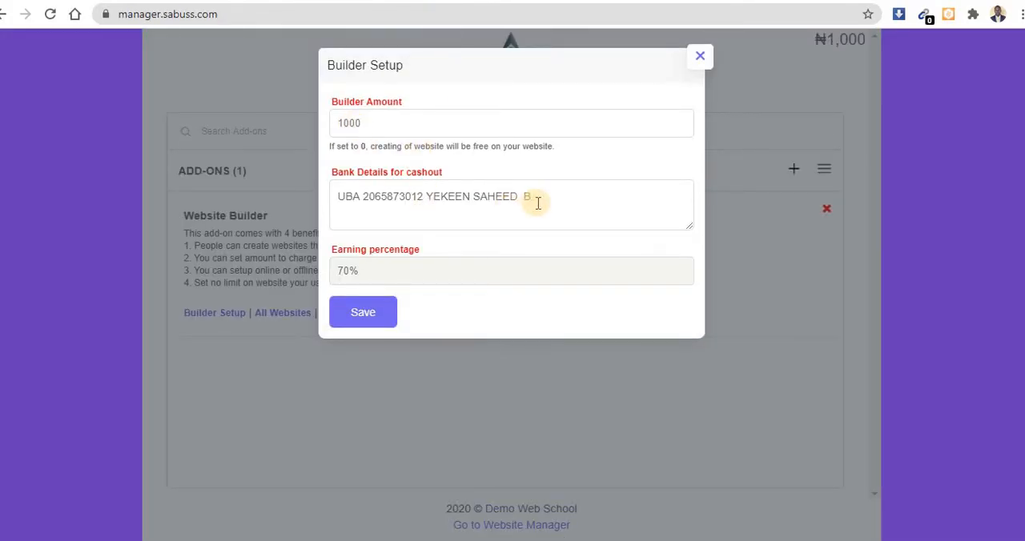
double_click(426, 197)
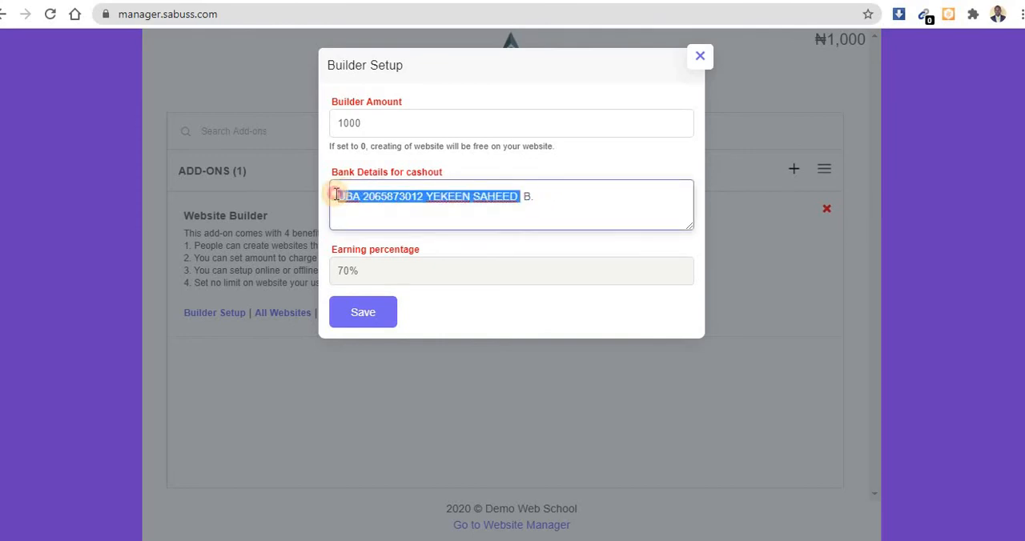
left_click(538, 196)
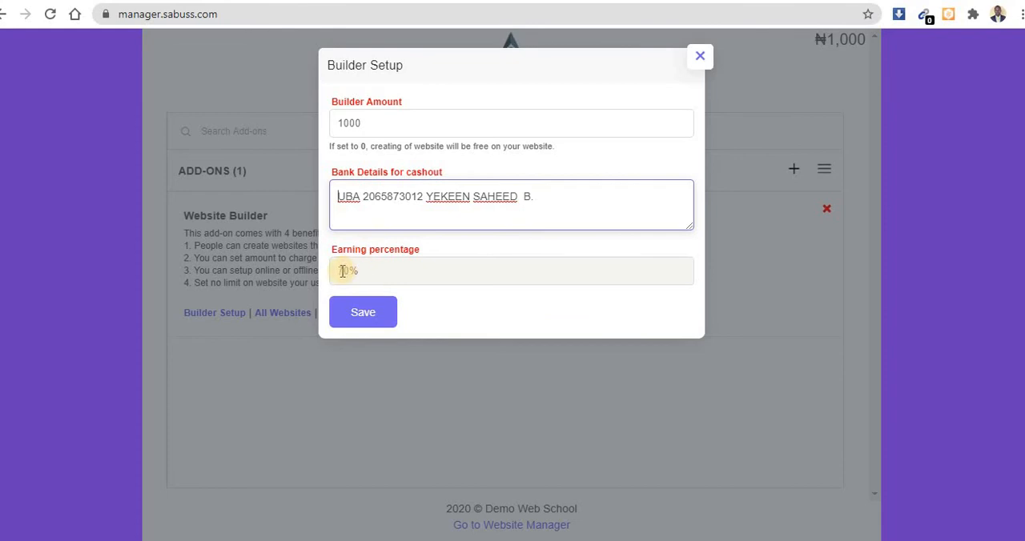
type("70%")
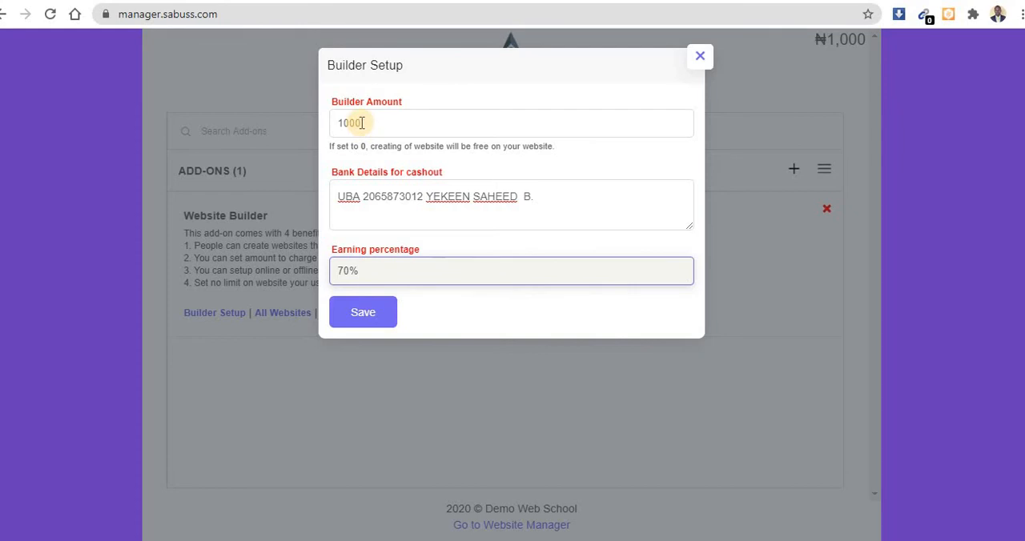
mouse_move(423, 160)
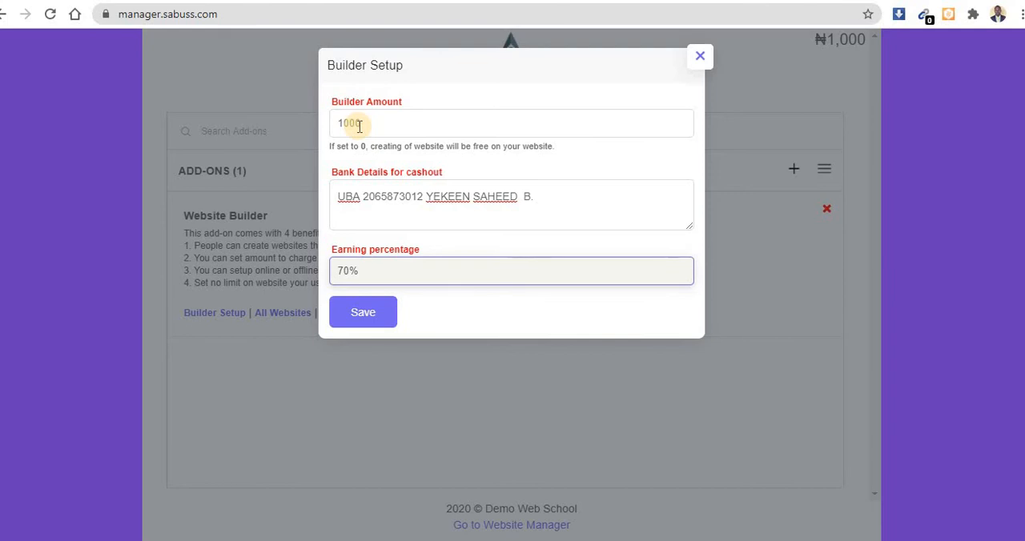
Change Builder Amount to 10000, then dismiss Builder Setup without saving.
left_click(510, 123)
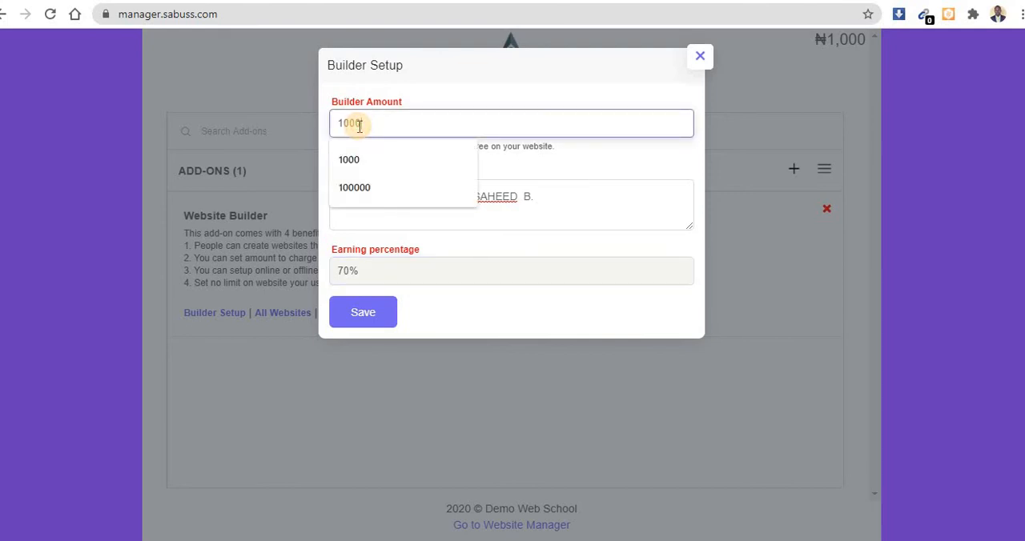
type("0")
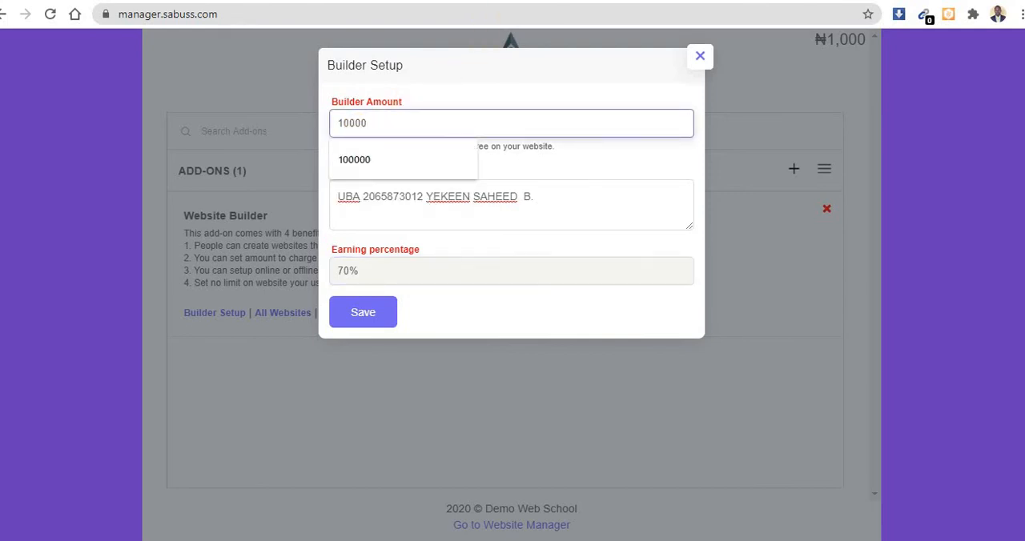
mouse_move(394, 238)
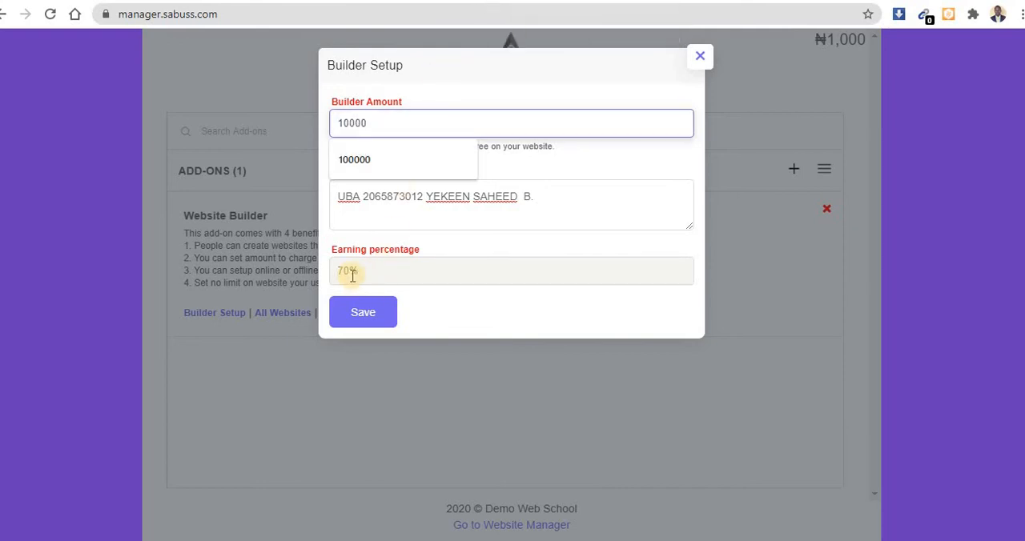
left_click(512, 123)
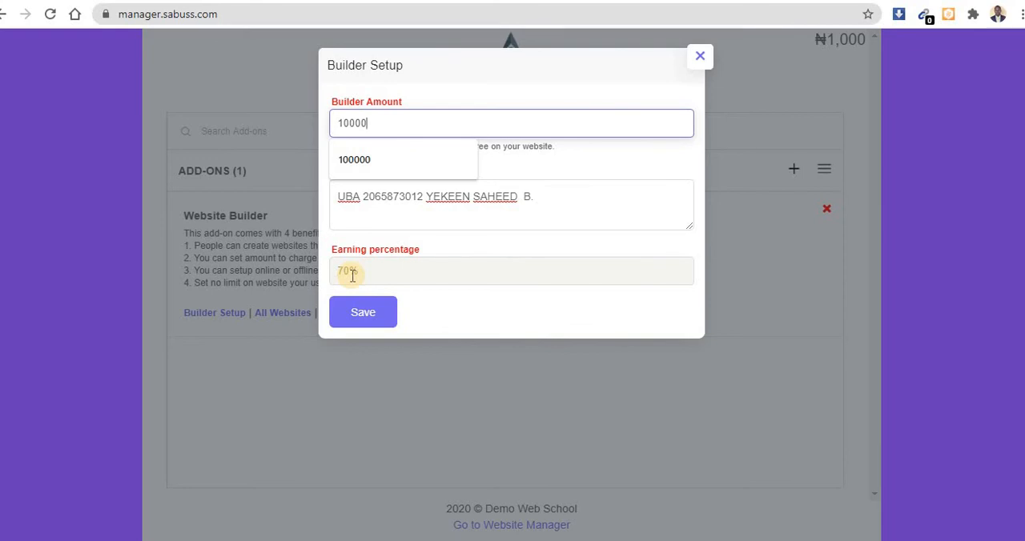
mouse_move(736, 252)
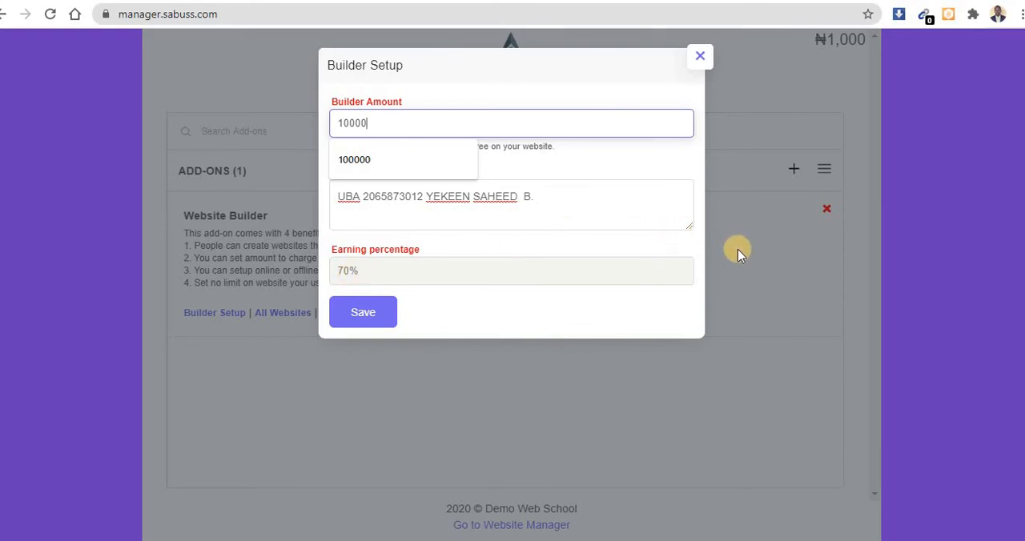
left_click(698, 56)
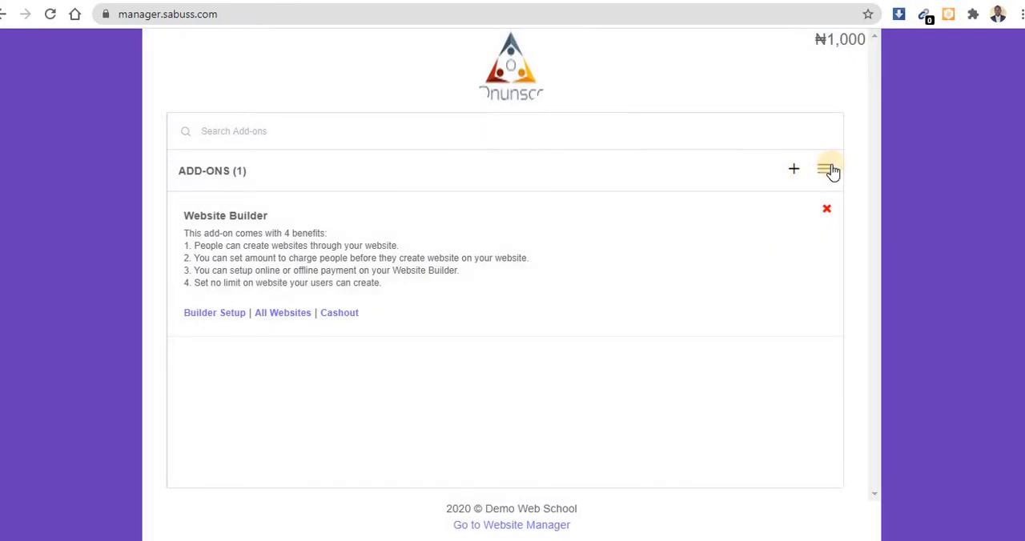
Reopen Builder Setup to change the builder amount to 0.
left_click(213, 312)
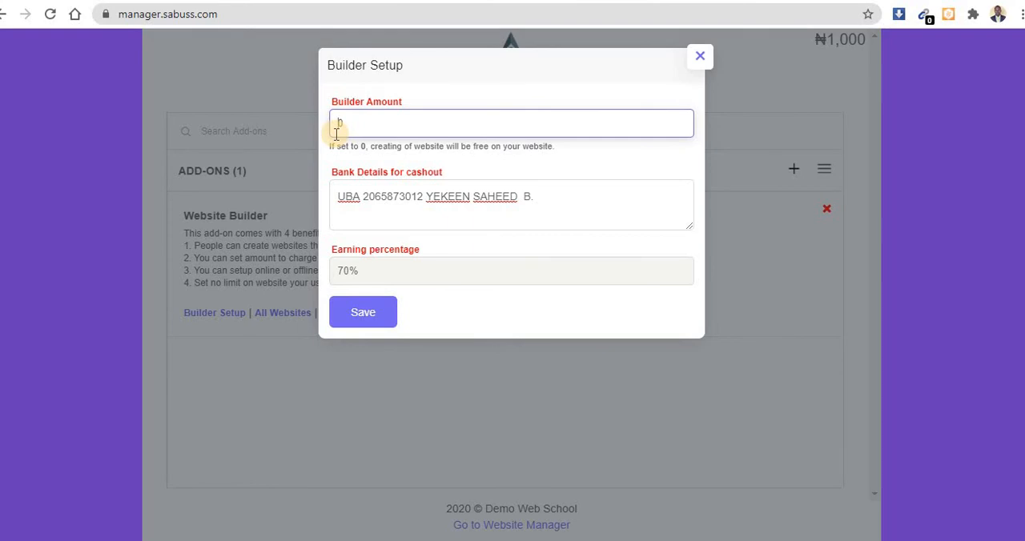
mouse_move(403, 33)
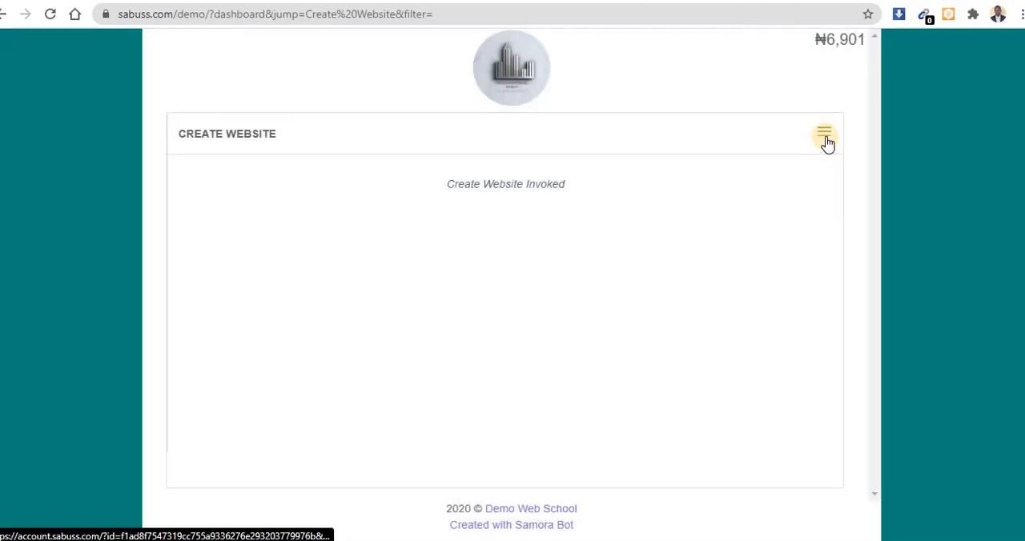
Save the 0 builder amount and bring up the demo site's Create Website form.
left_click(824, 133)
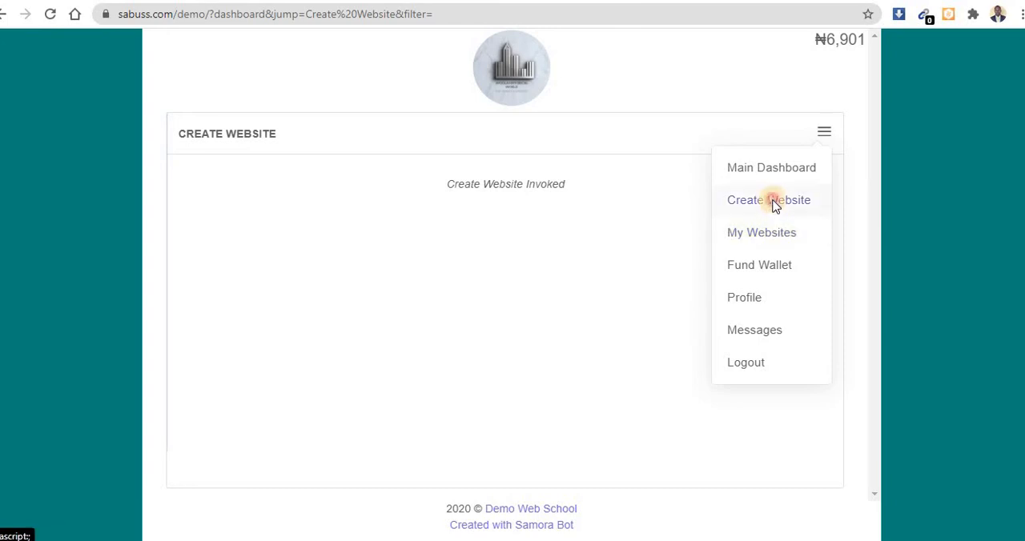
left_click(768, 200)
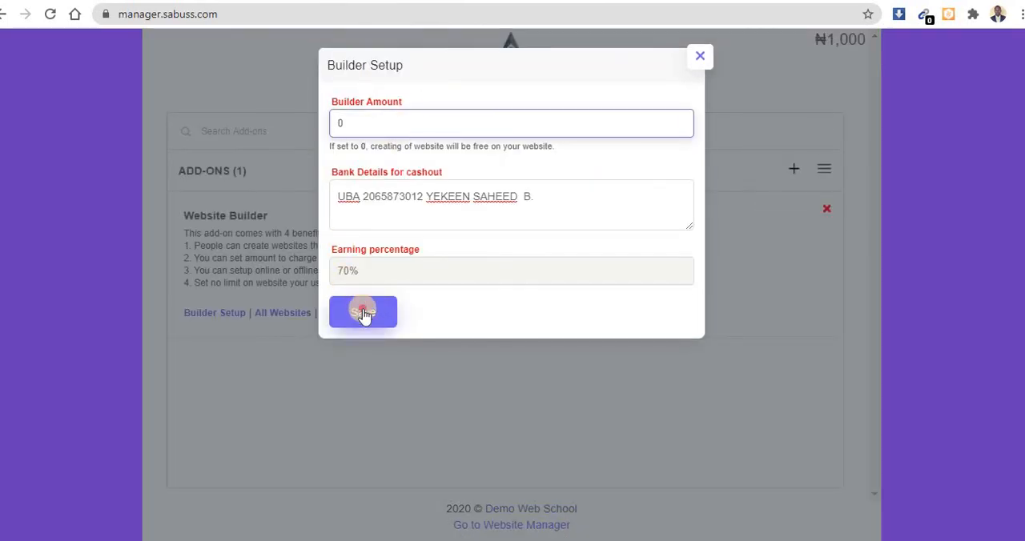
left_click(362, 311)
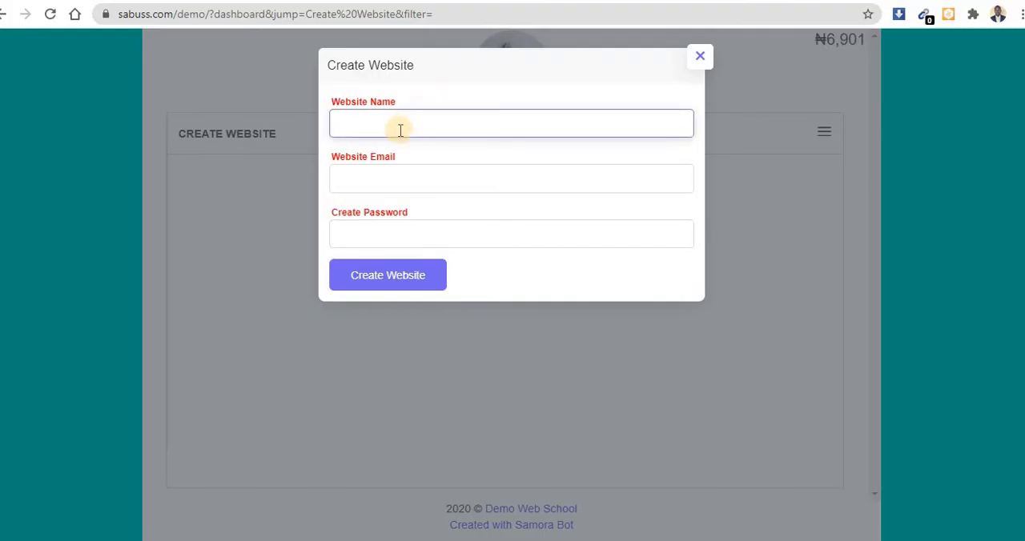
left_click(387, 274)
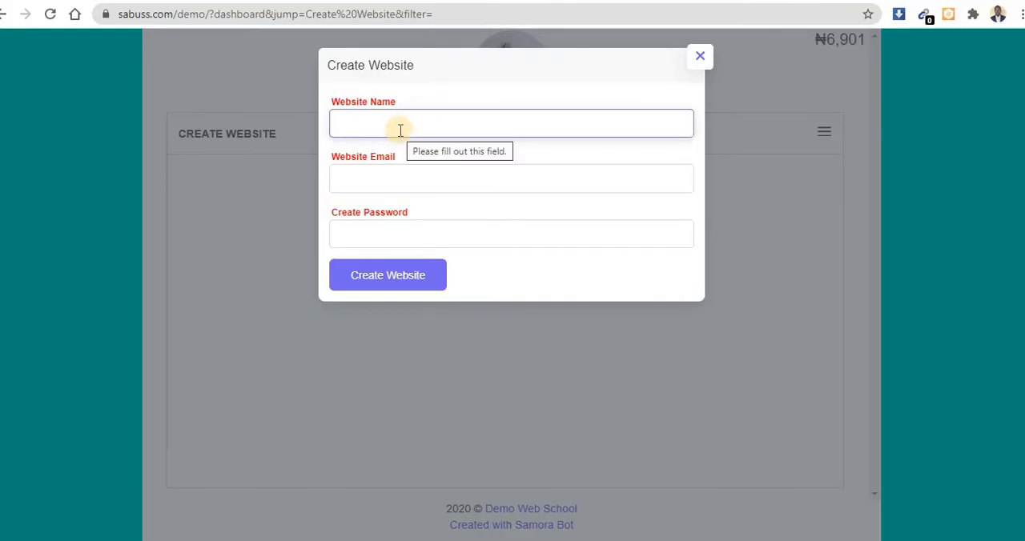
type("My")
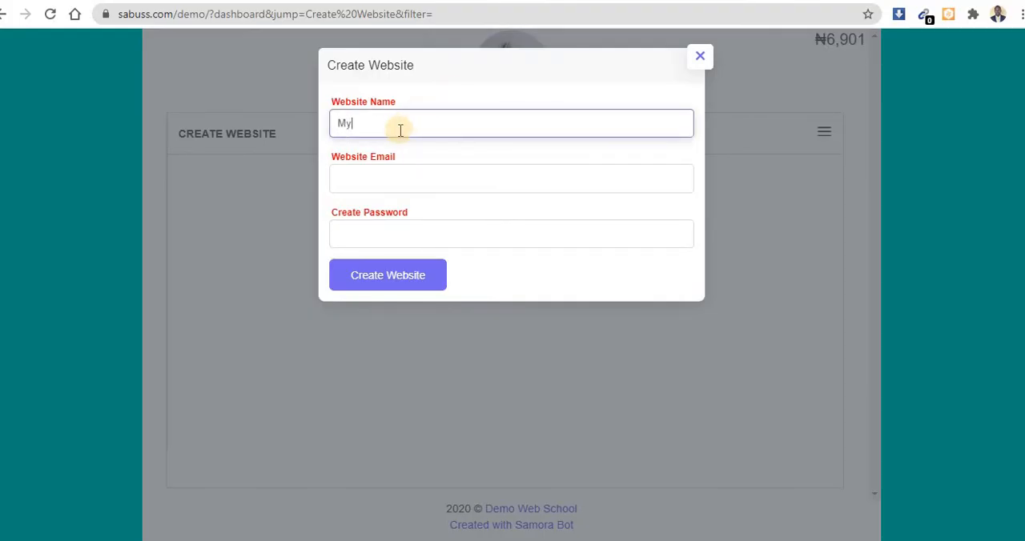
type("First Web")
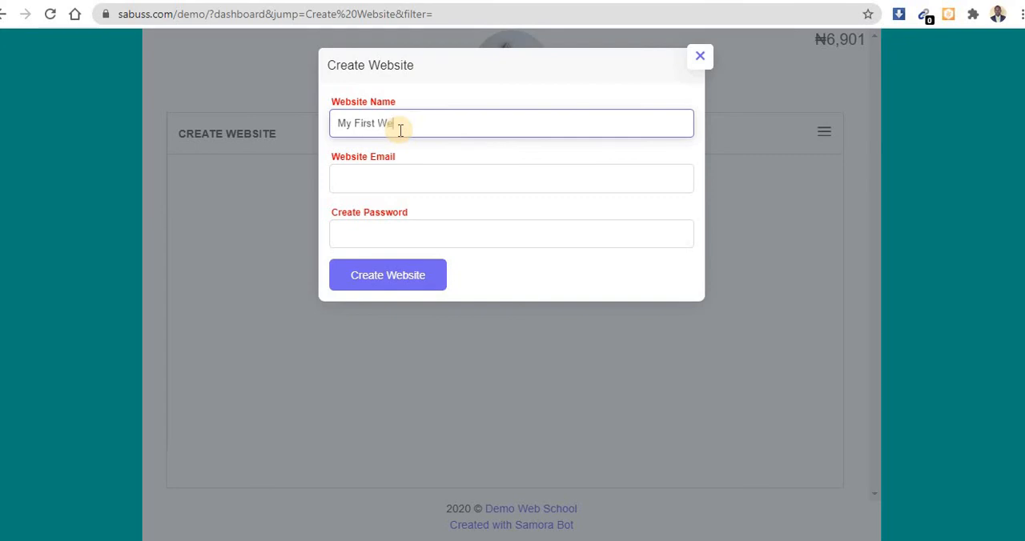
type("bsite 1")
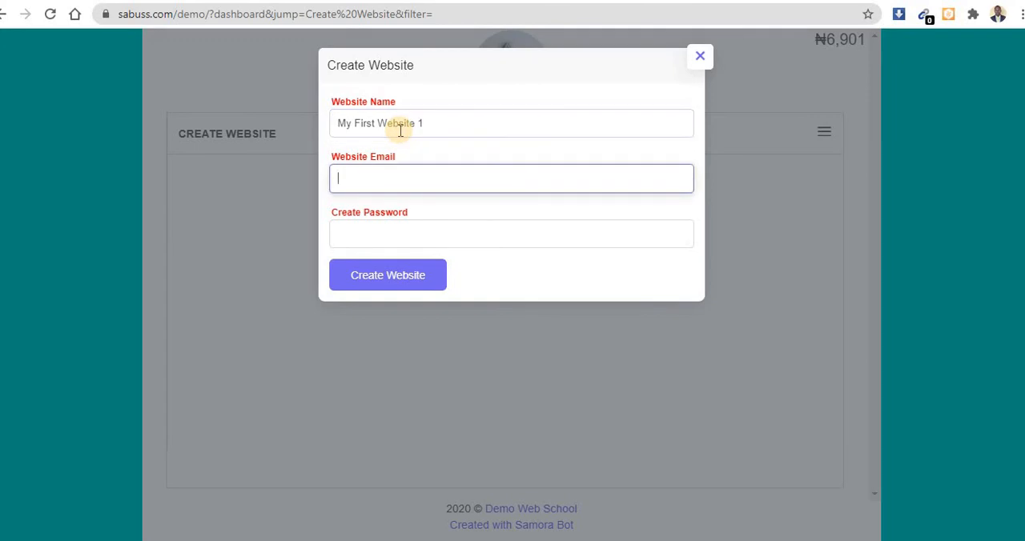
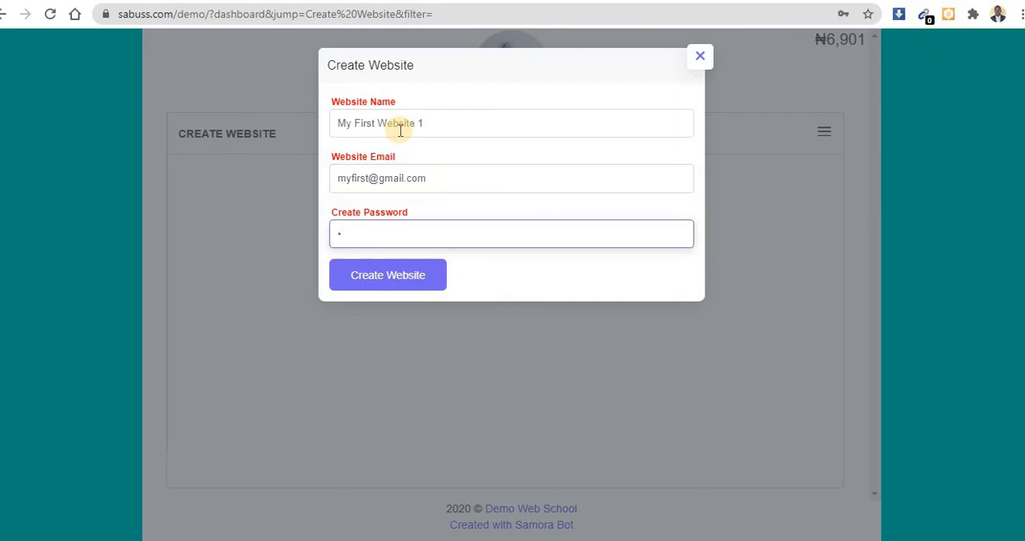
left_click(387, 275)
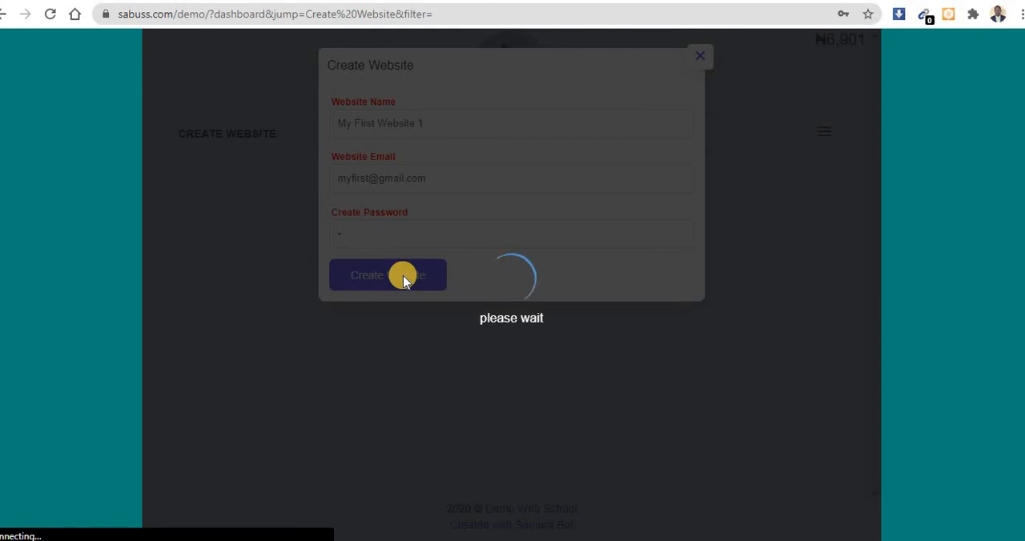
Confirm the 'website created successfully' message, leaving My First Website 1 atop My Websites.
left_click(387, 274)
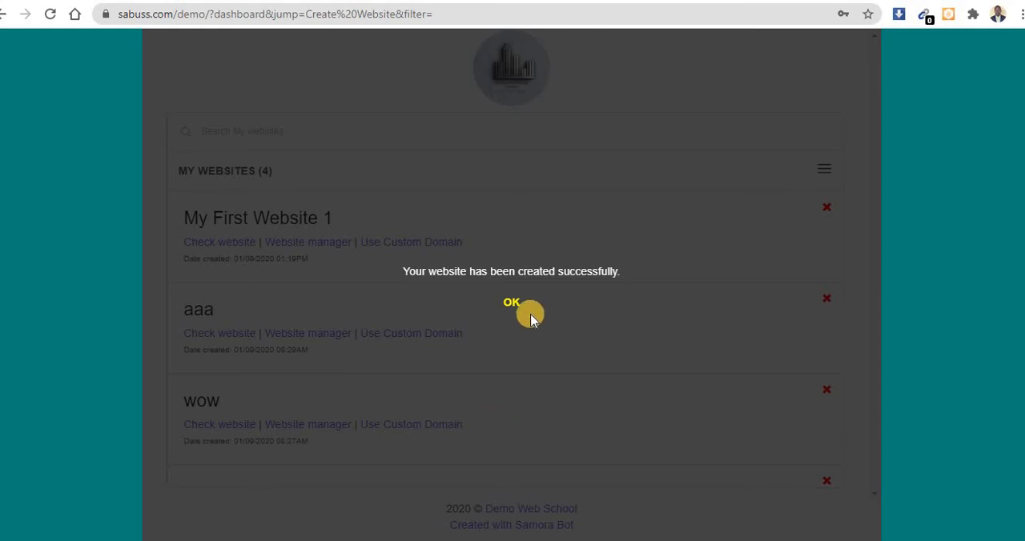
left_click(511, 303)
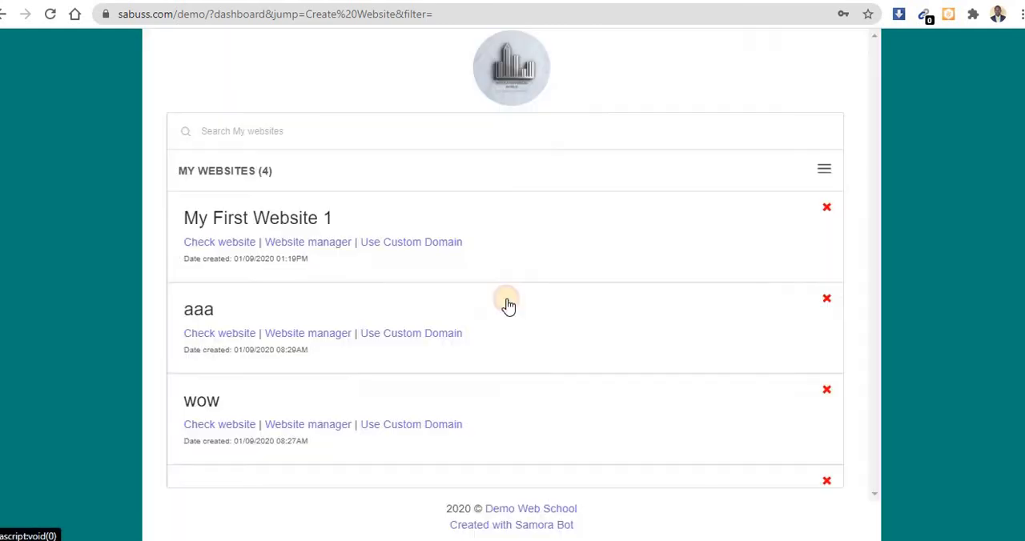
mouse_move(323, 226)
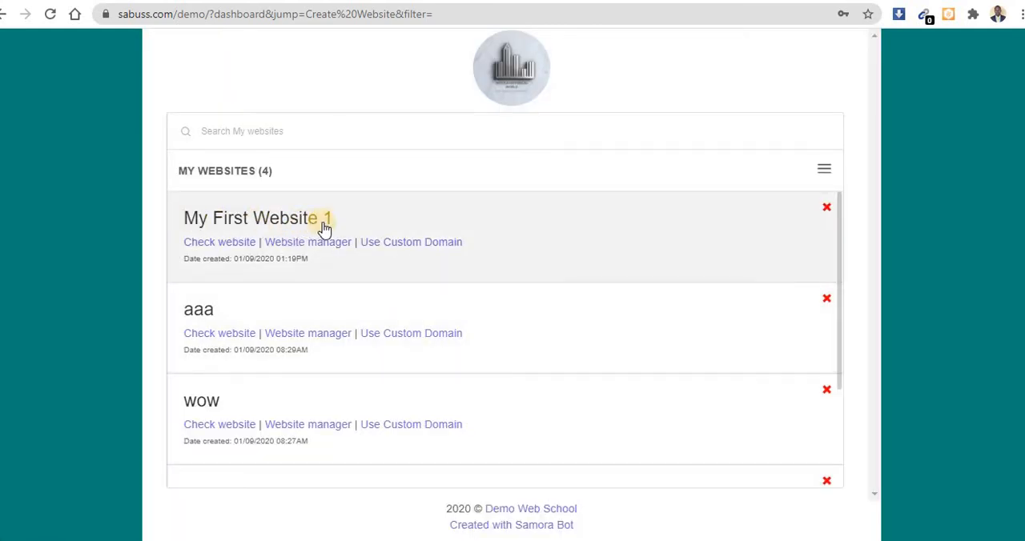
mouse_move(219, 242)
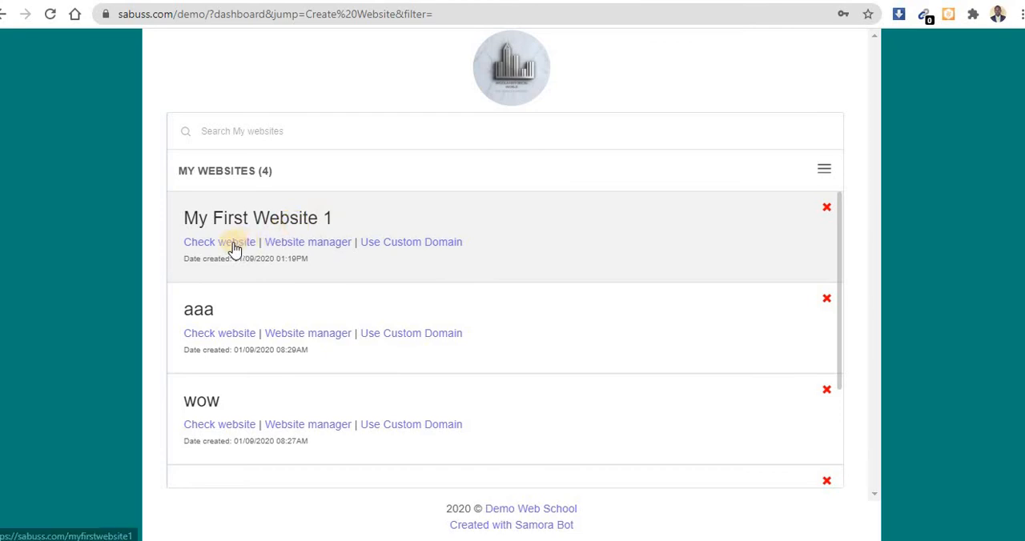
left_click(219, 242)
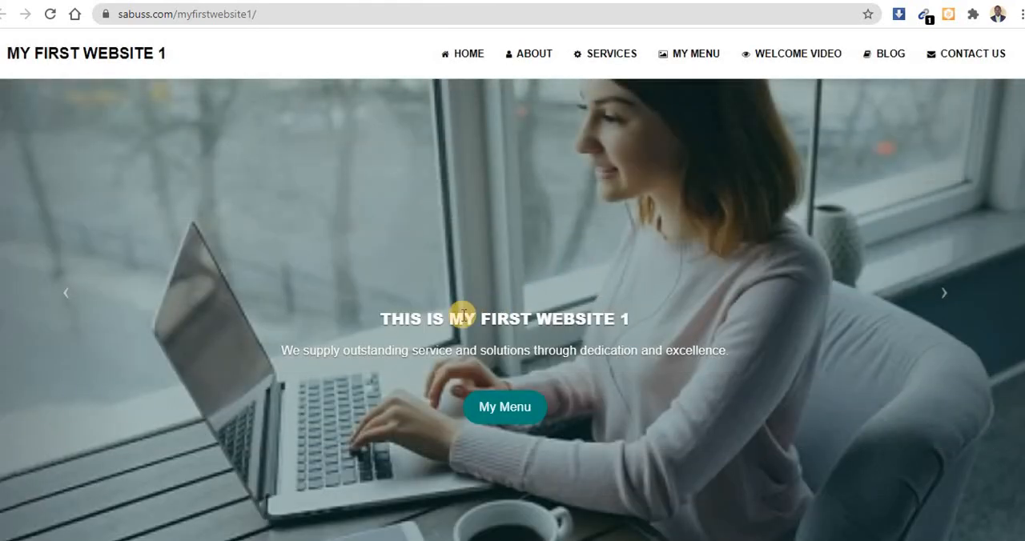
scroll("down", 3)
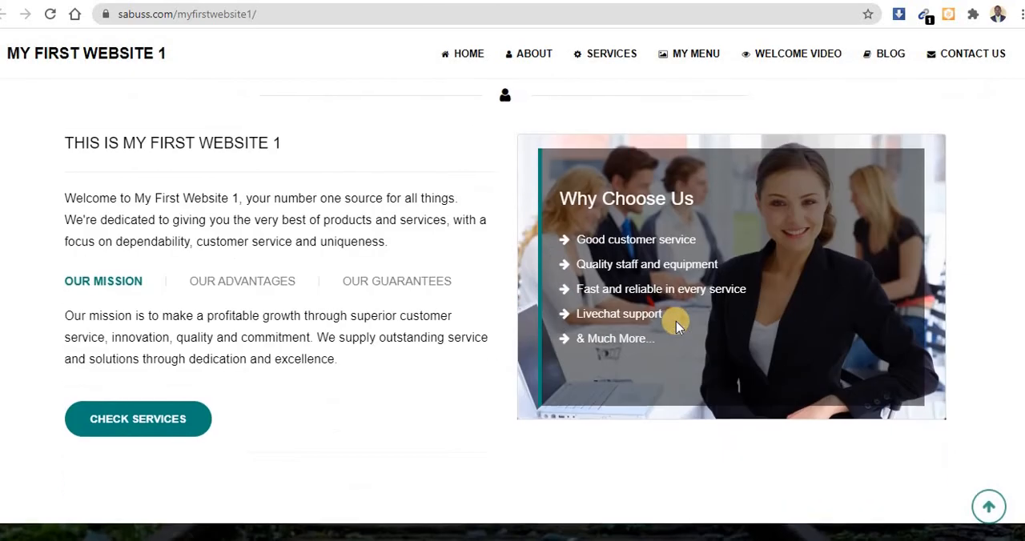
scroll("down", 3)
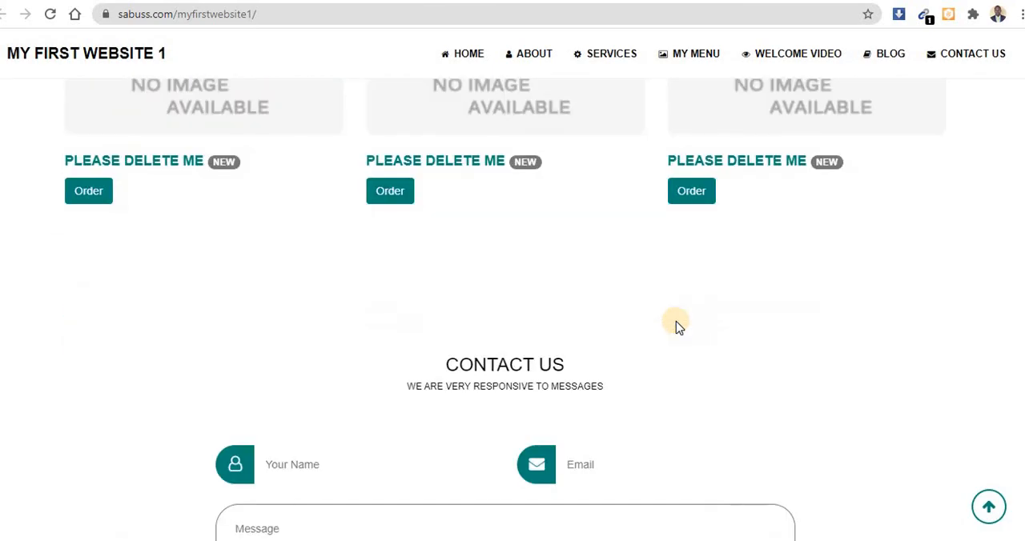
scroll("up", 3)
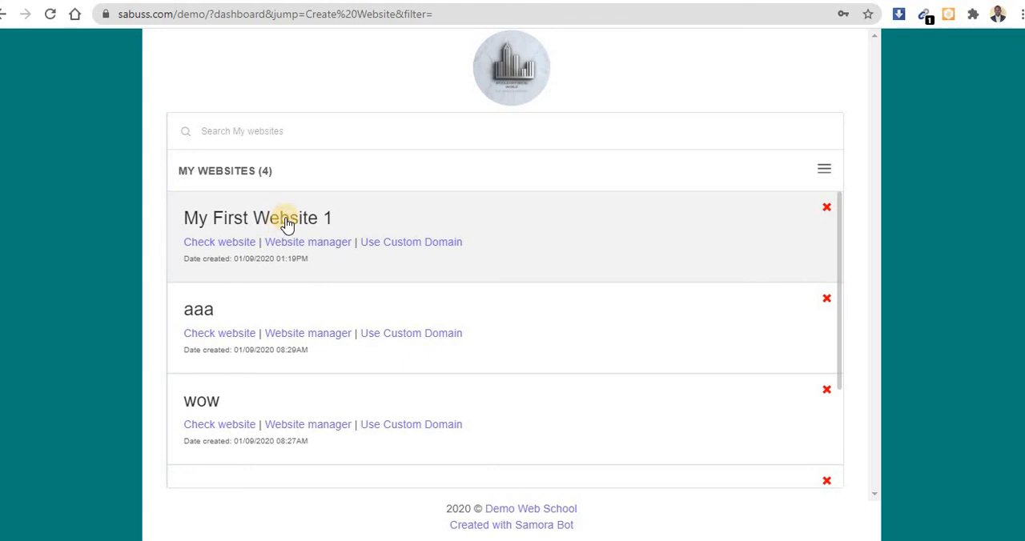
mouse_move(307, 241)
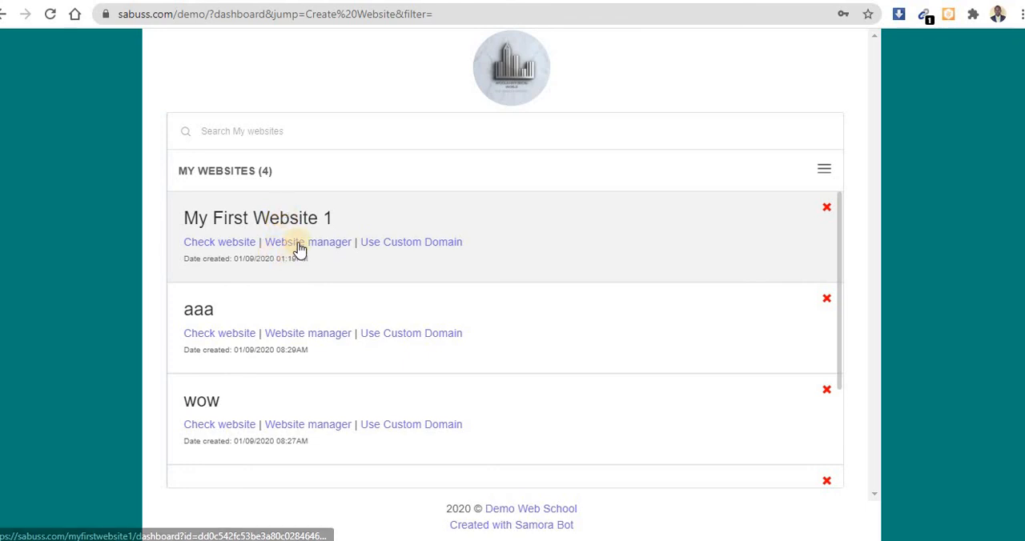
Open My First Website 1's manager and settings, then go back to My Websites.
left_click(308, 241)
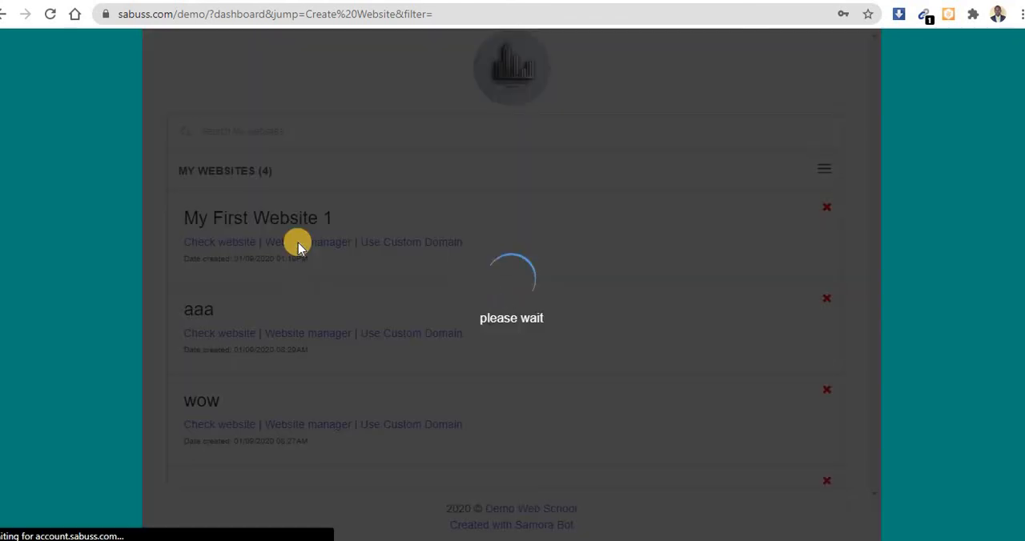
left_click(219, 242)
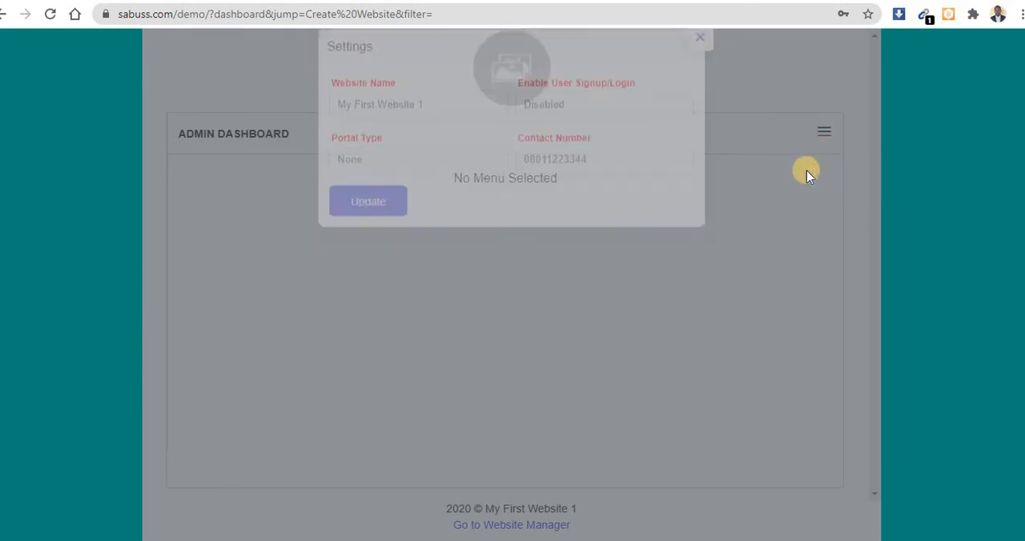
left_click(699, 37)
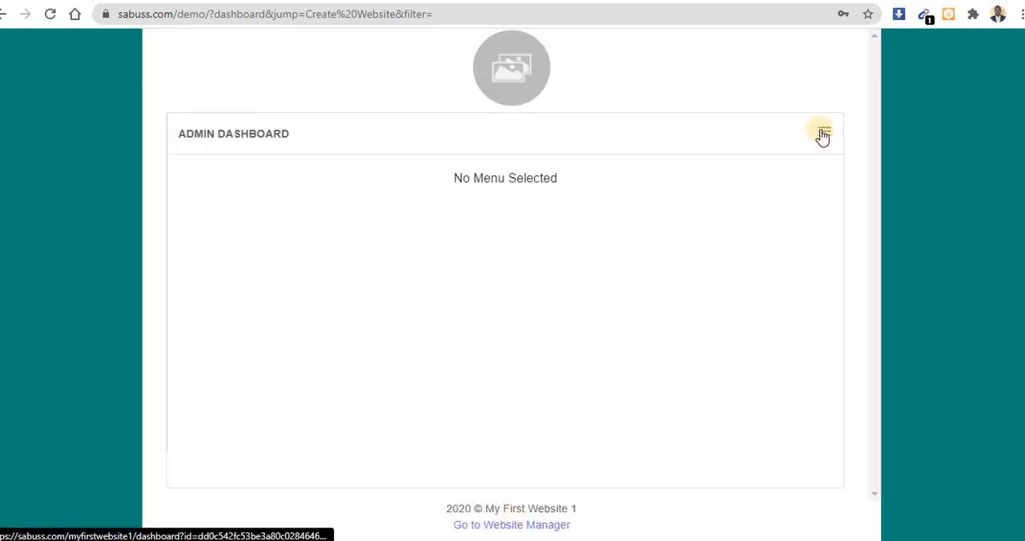
left_click(822, 134)
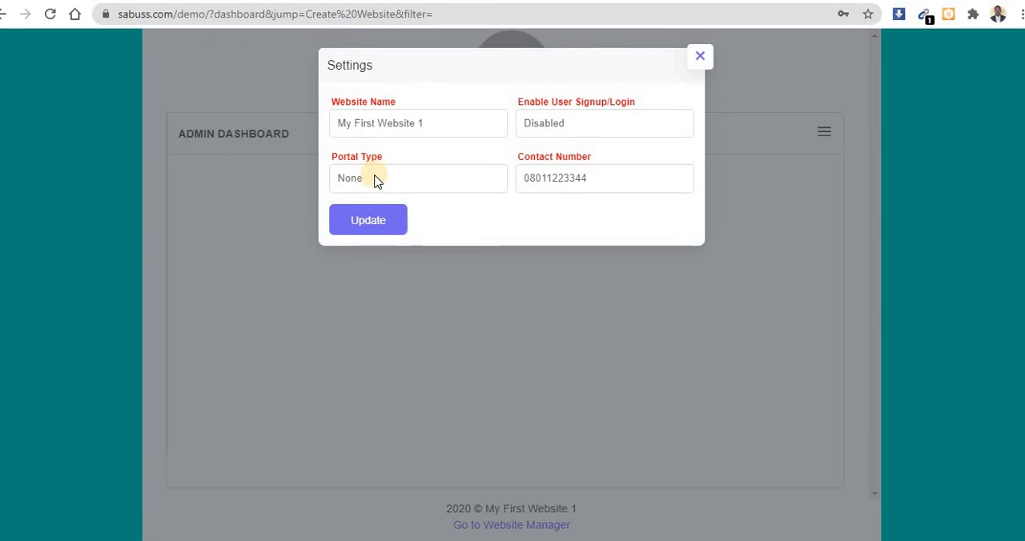
left_click(416, 178)
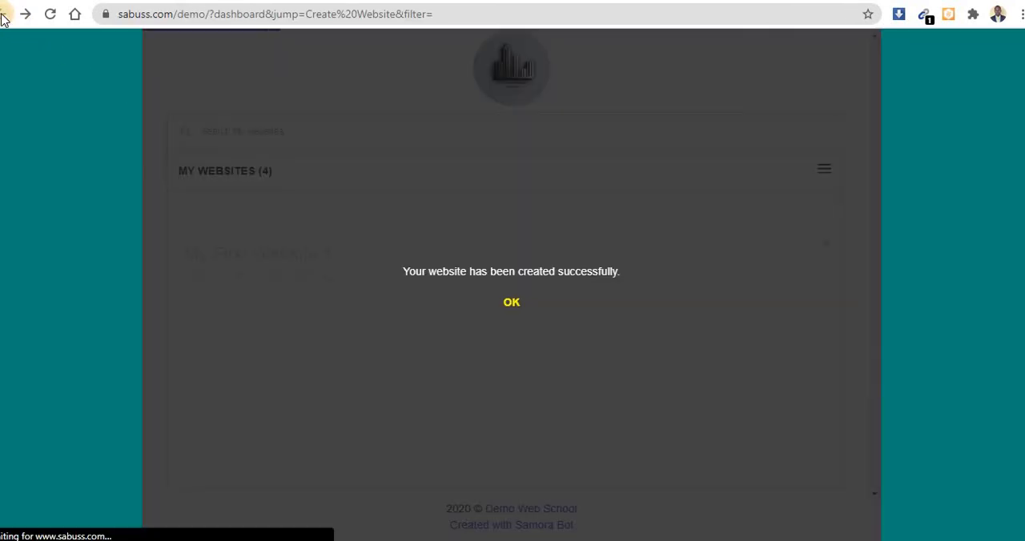
Dismiss the website-created confirmation to show the four-site My Websites list.
left_click(511, 301)
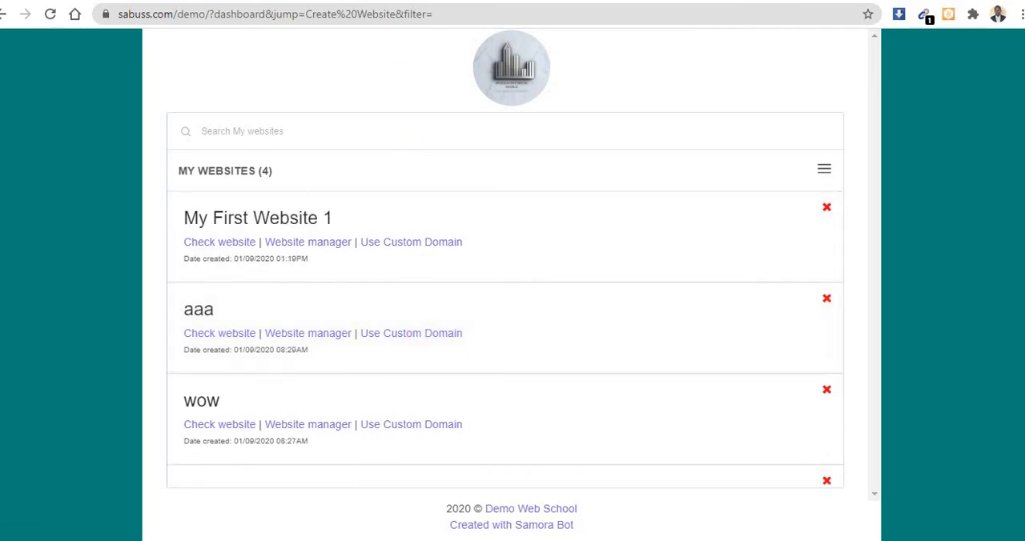
mouse_move(308, 242)
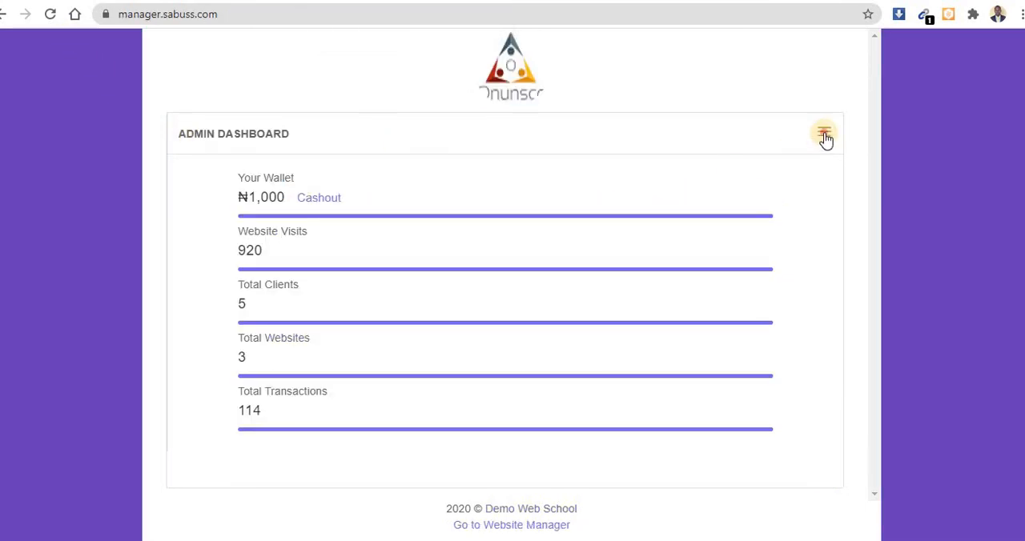
left_click(823, 133)
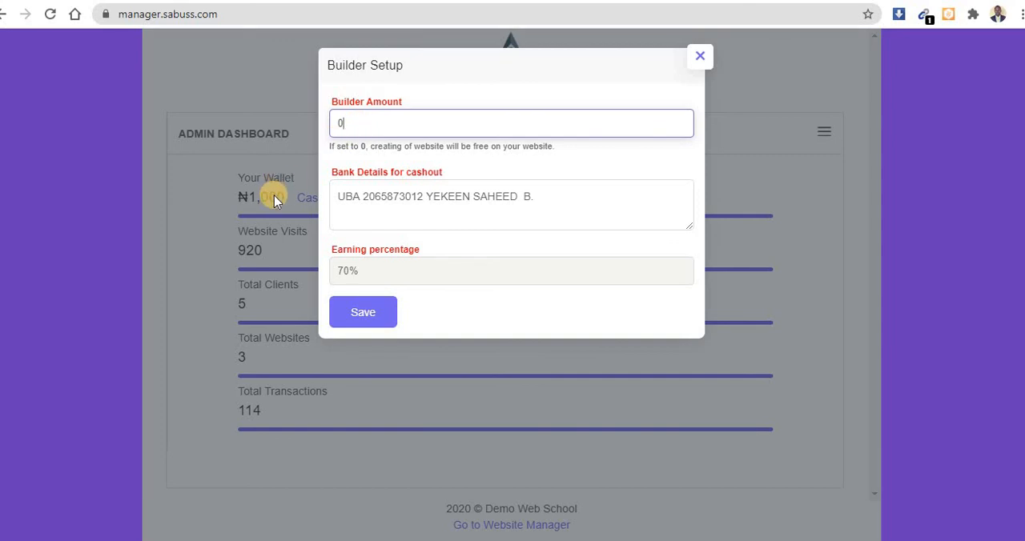
left_click(699, 56)
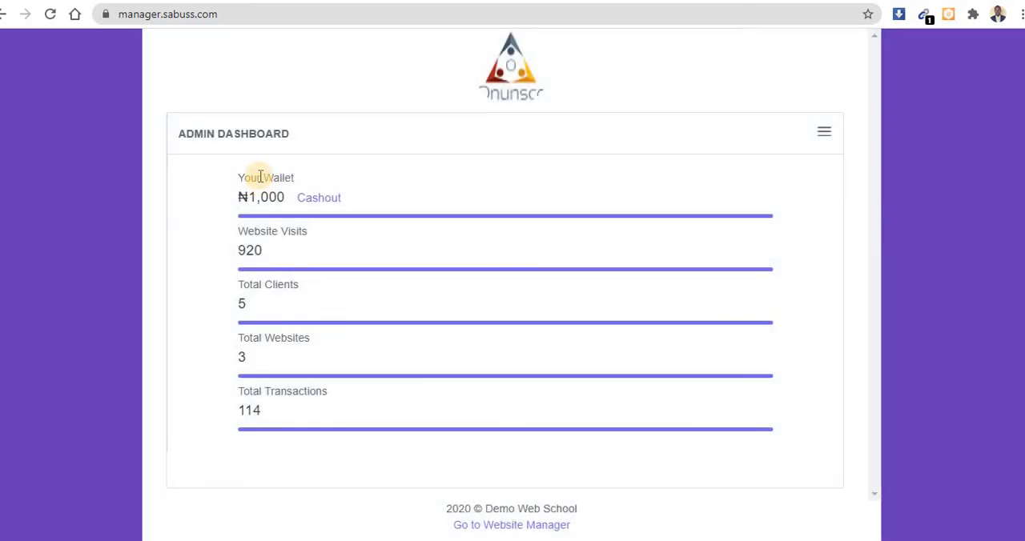
mouse_move(319, 198)
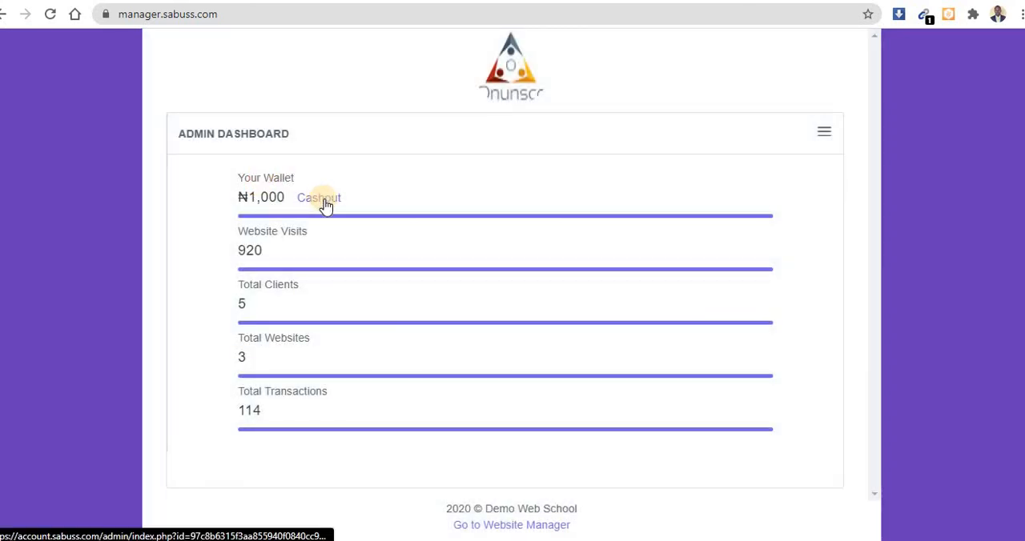
left_click(319, 198)
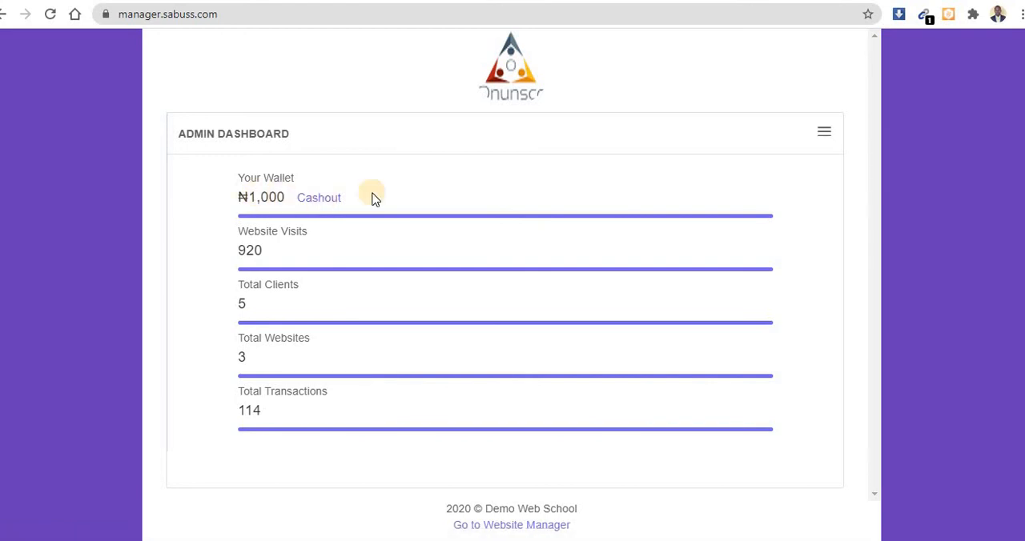
left_click(824, 132)
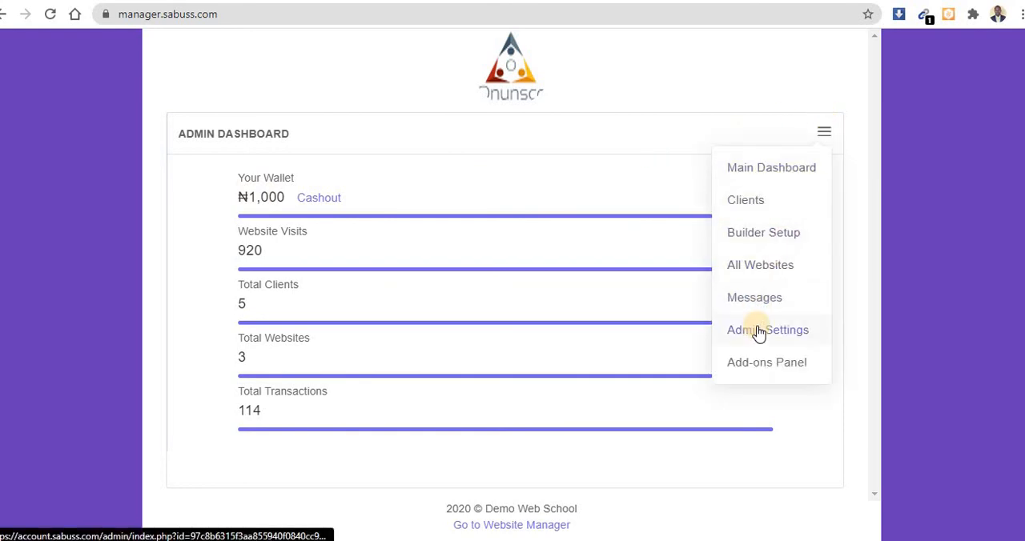
mouse_move(319, 197)
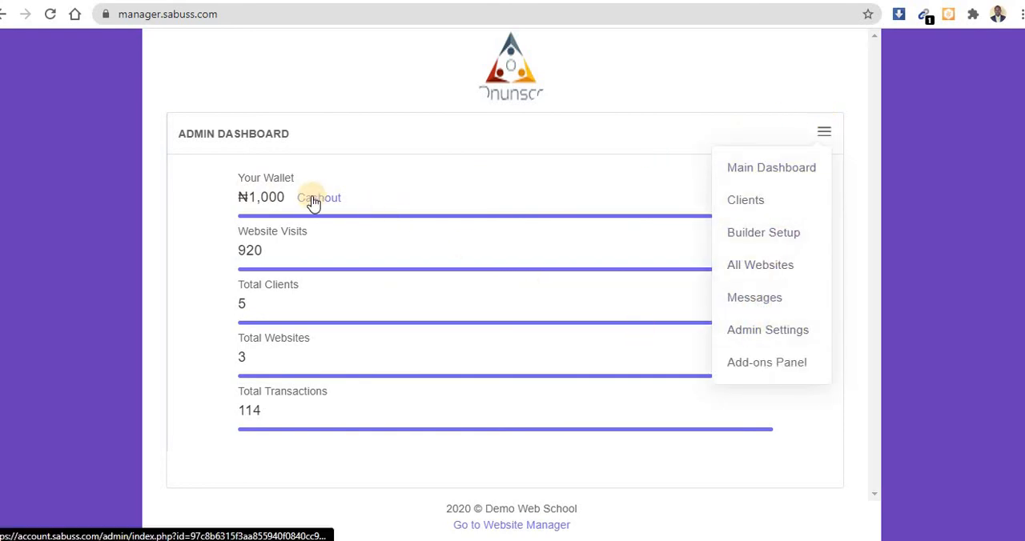